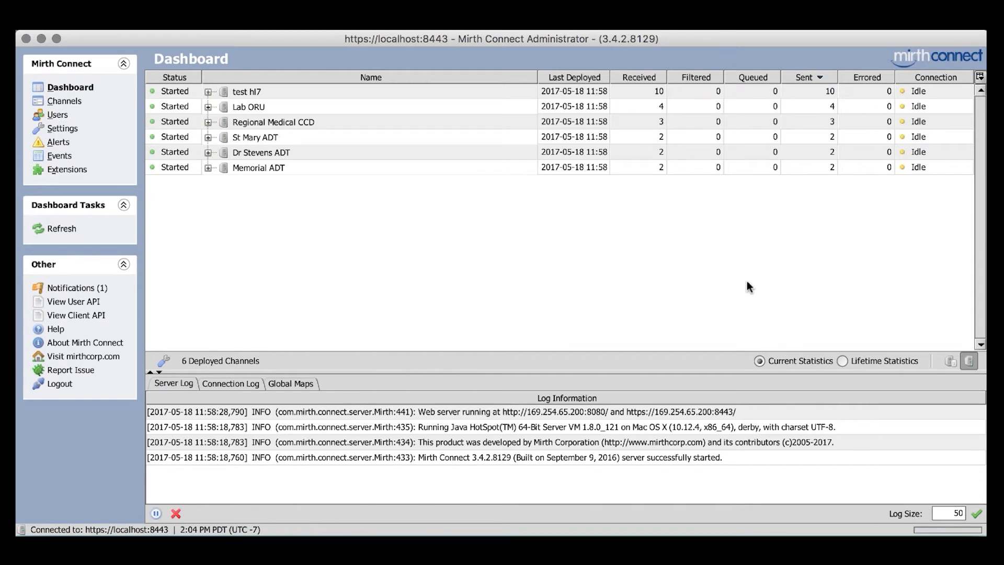
mouse_move(743, 258)
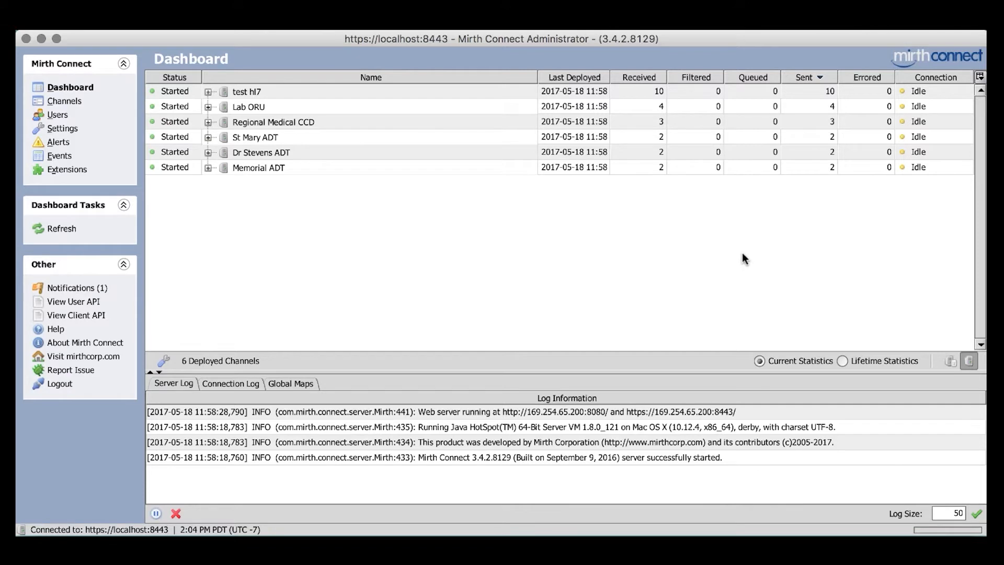
Sort channels by messages received and sent, then group them into Default Group, East and West.
click(637, 77)
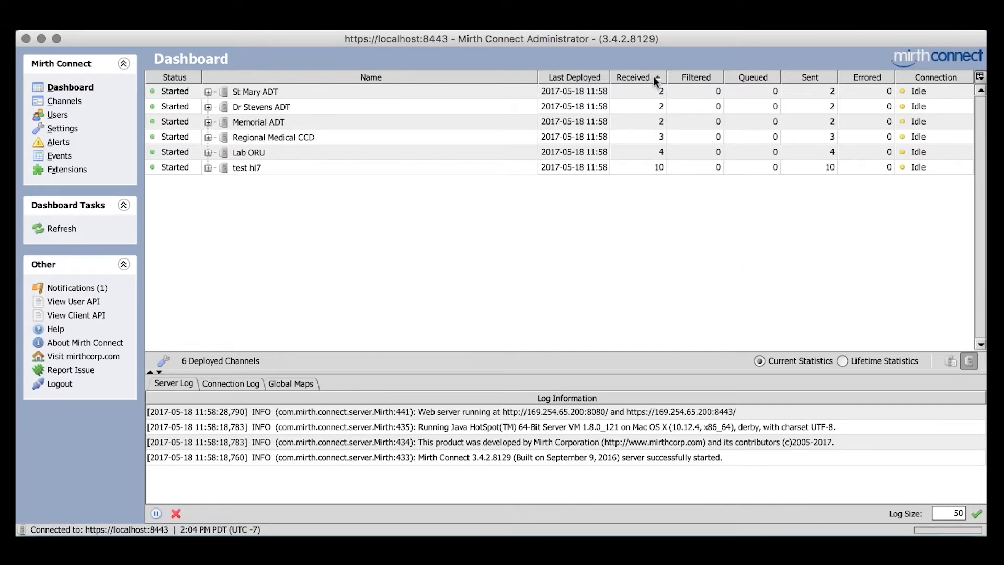
click(810, 76)
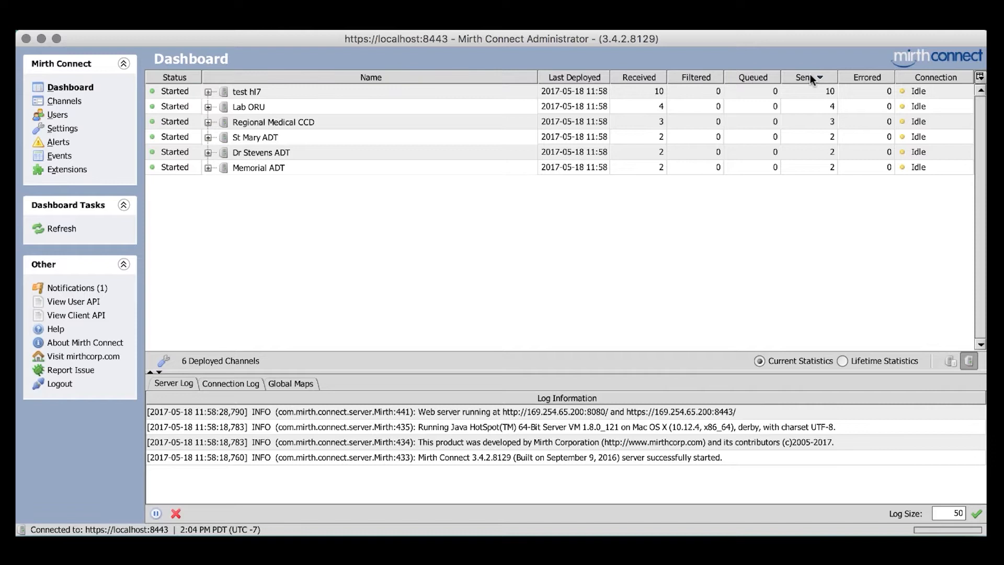
mouse_move(825, 254)
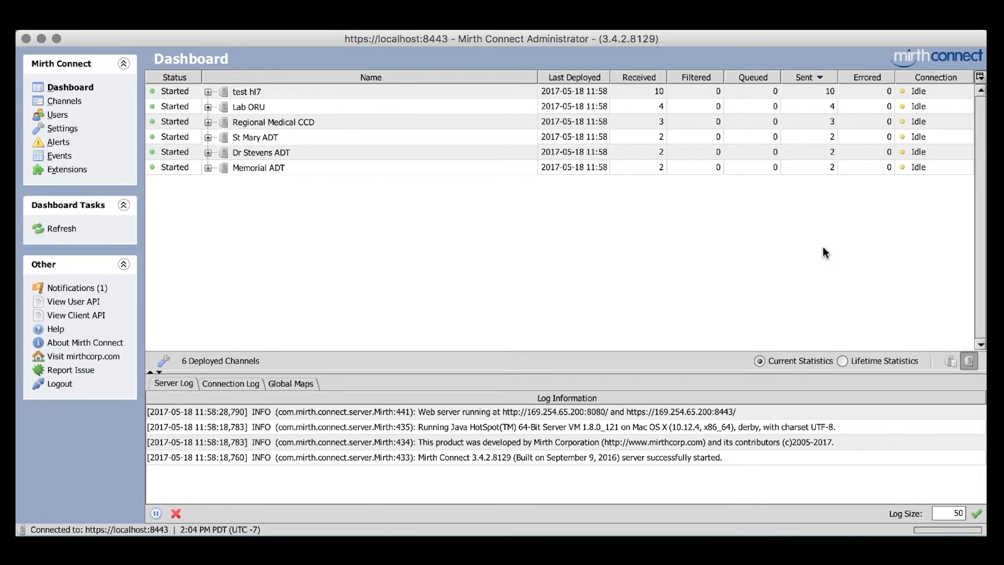
mouse_move(727, 258)
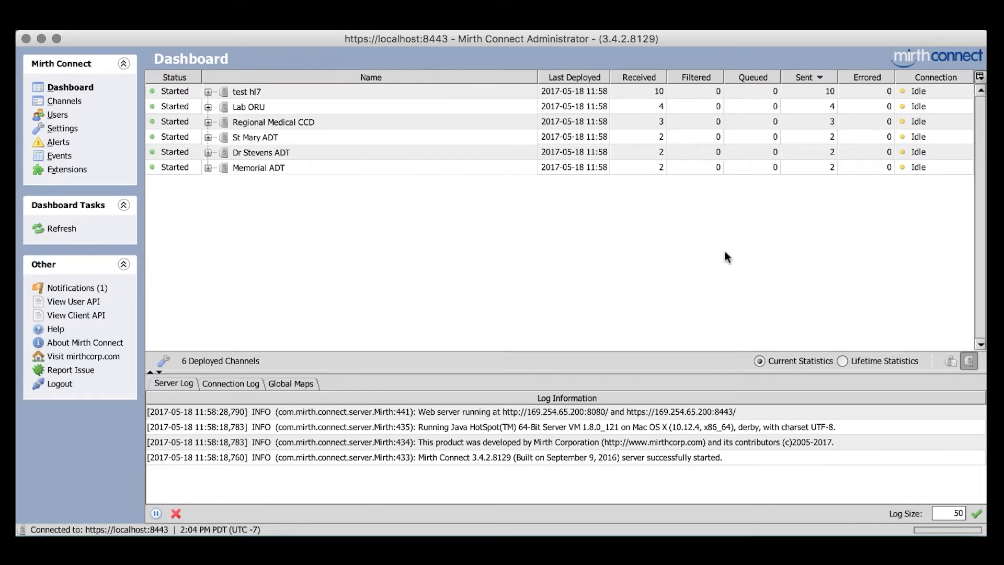
mouse_move(690, 256)
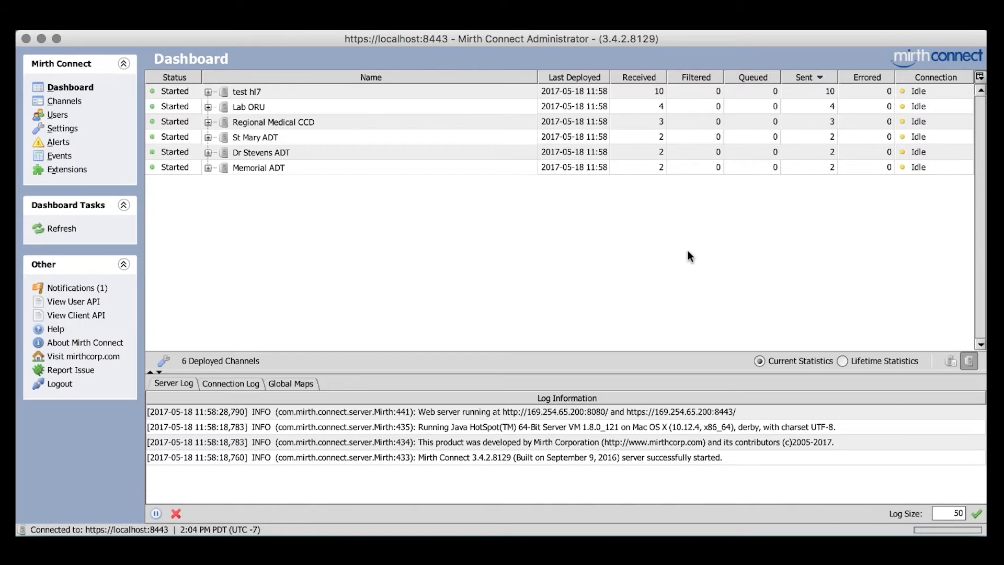
mouse_move(567, 274)
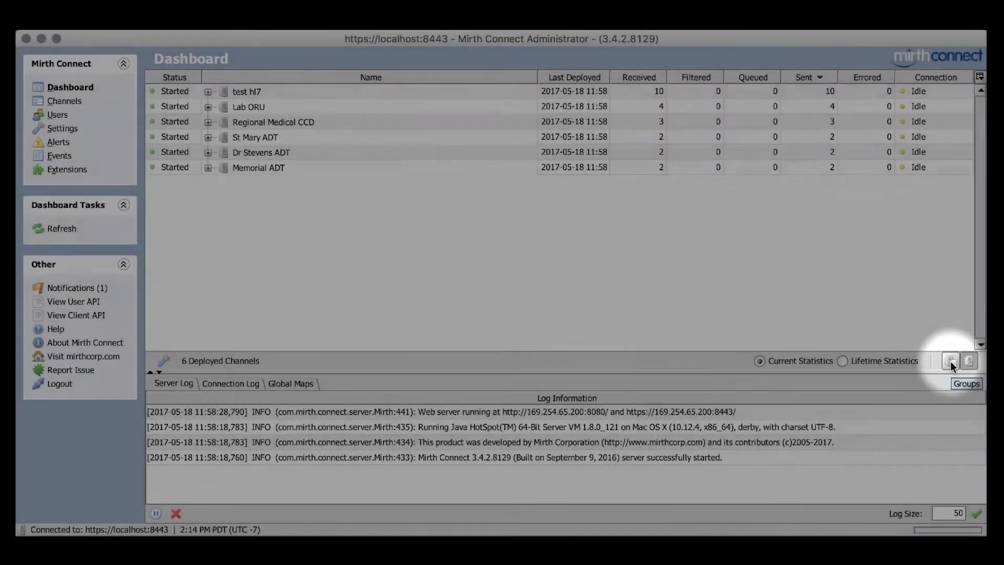
click(951, 361)
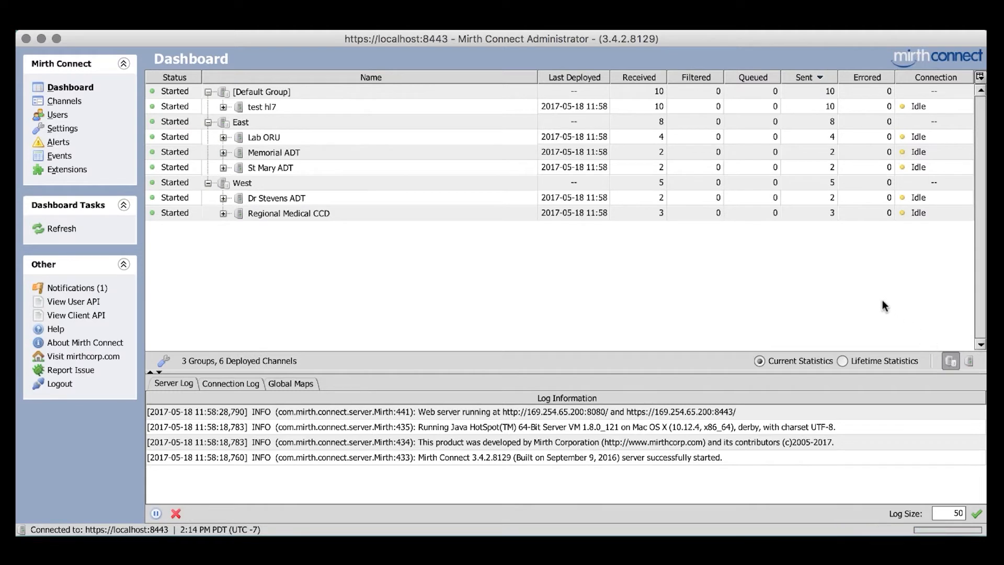
mouse_move(838, 297)
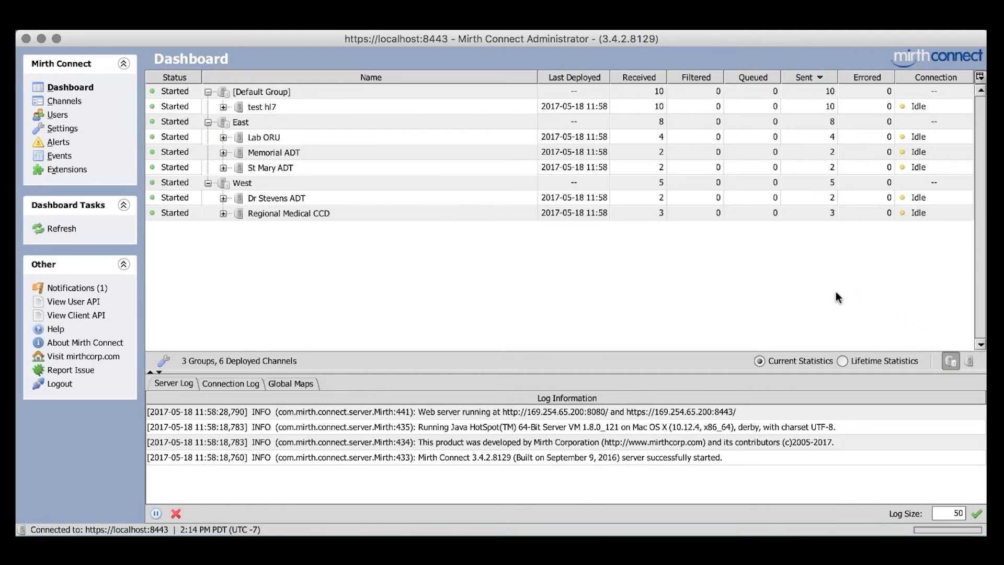
mouse_move(242, 128)
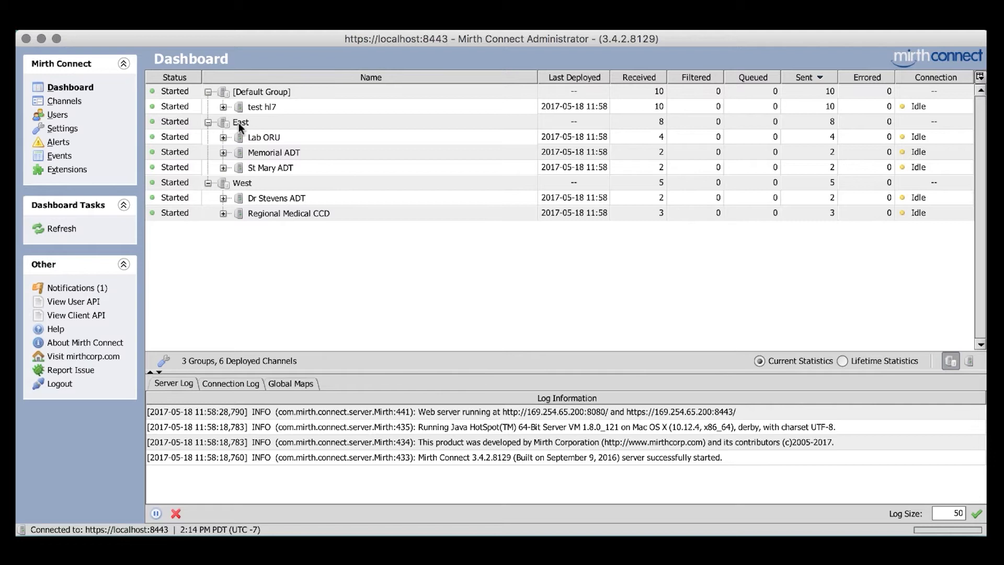
mouse_move(285, 90)
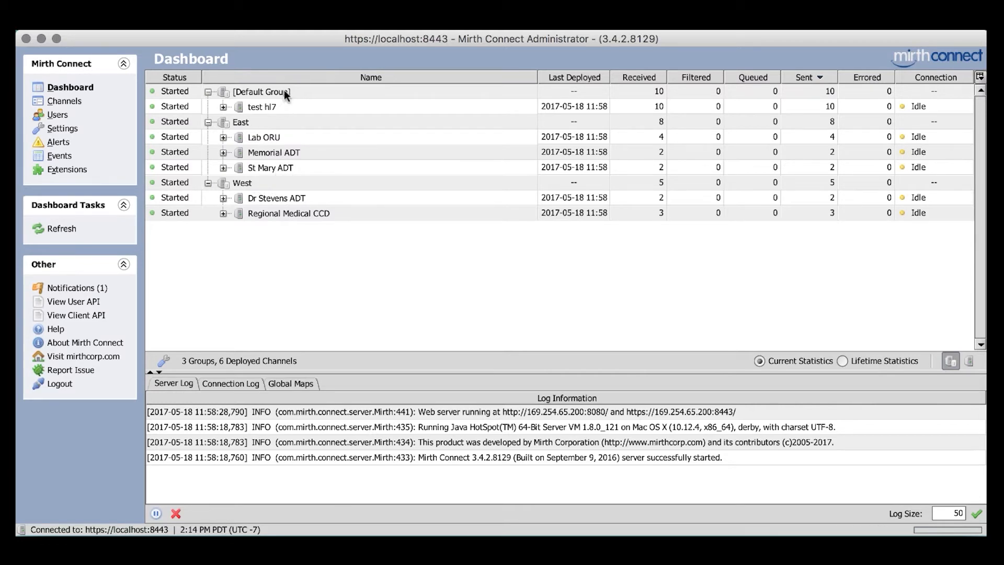
mouse_move(502, 307)
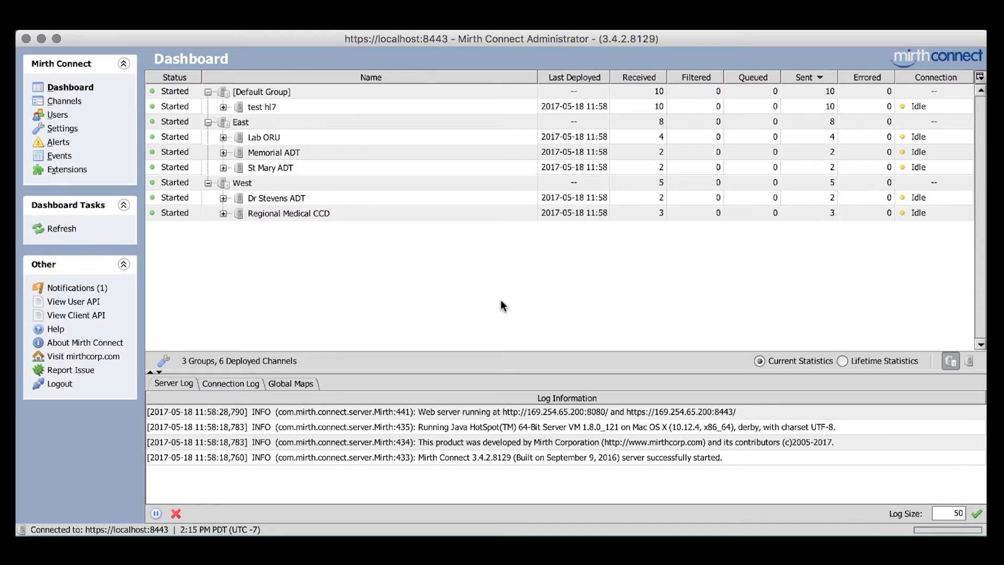
mouse_move(328, 202)
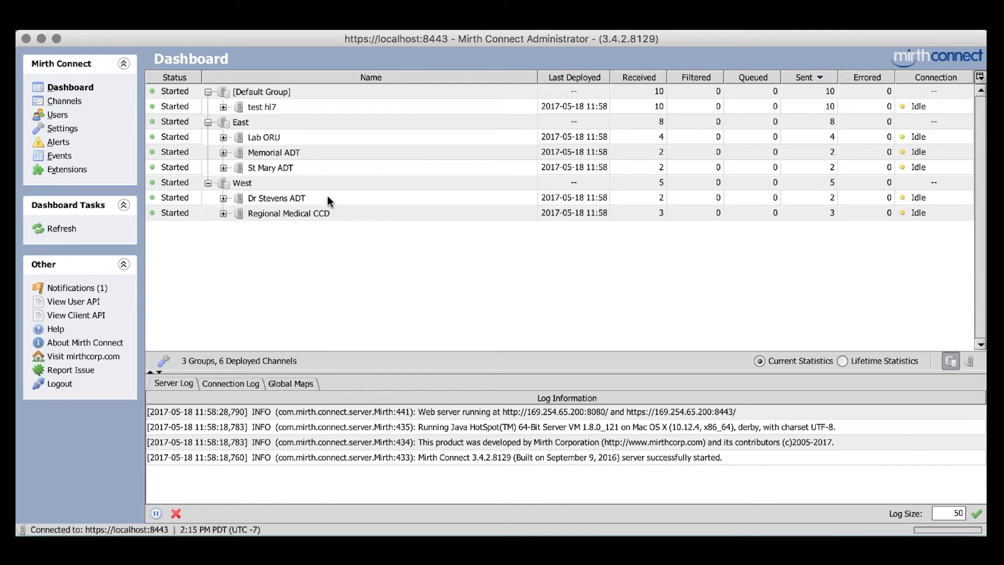
Pause the East group's three channels, then start them again from its context menu.
click(240, 122)
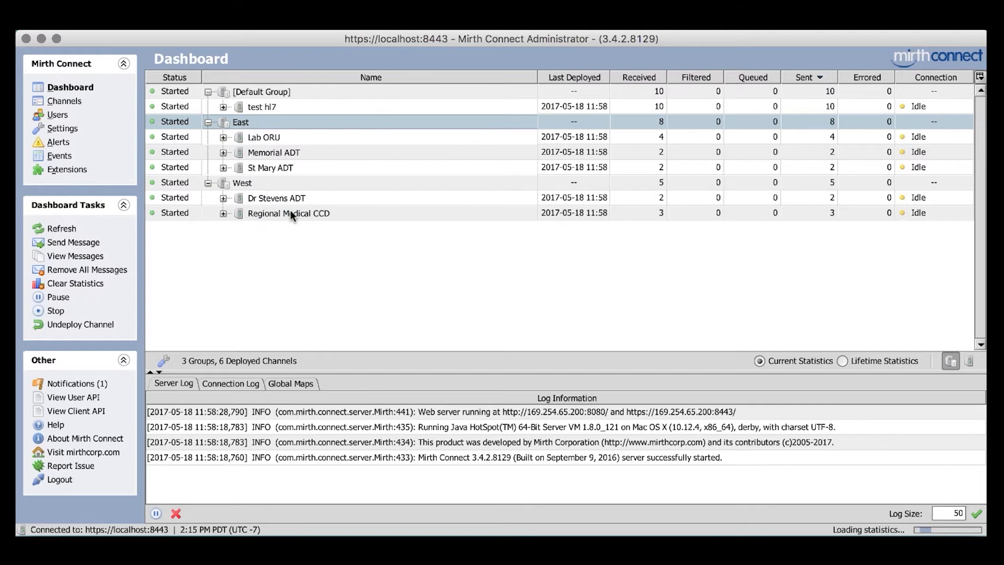
click(53, 297)
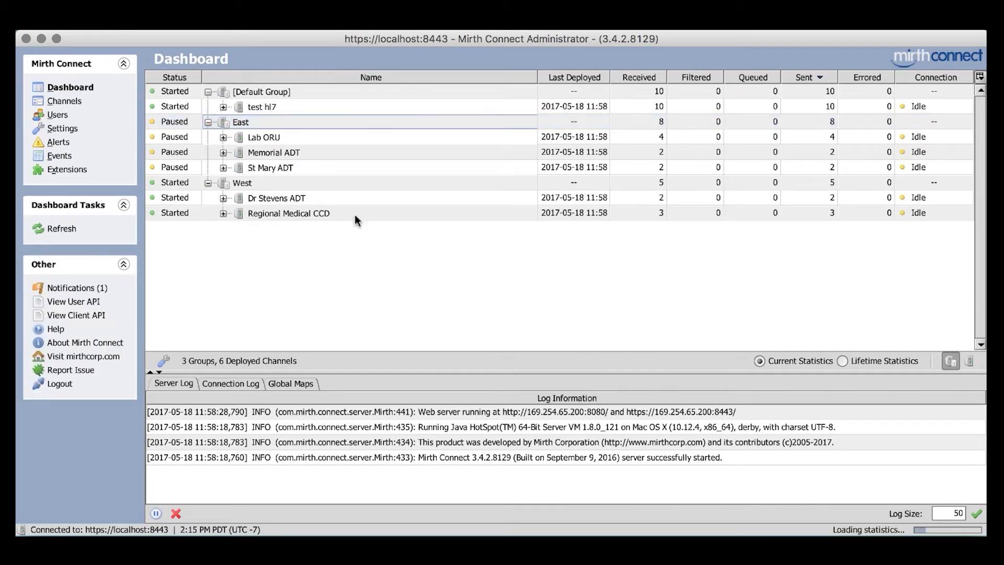
right_click(240, 122)
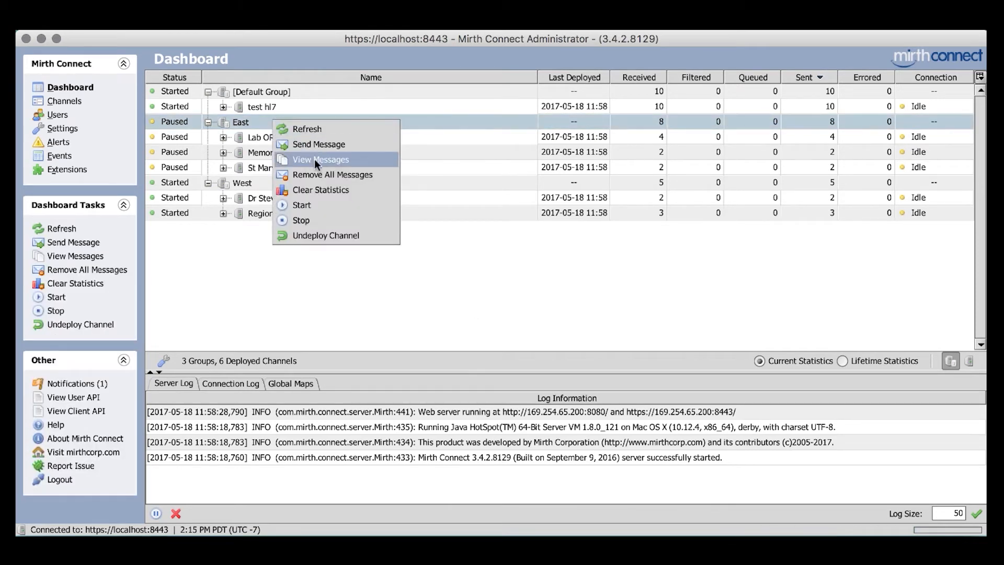
click(302, 206)
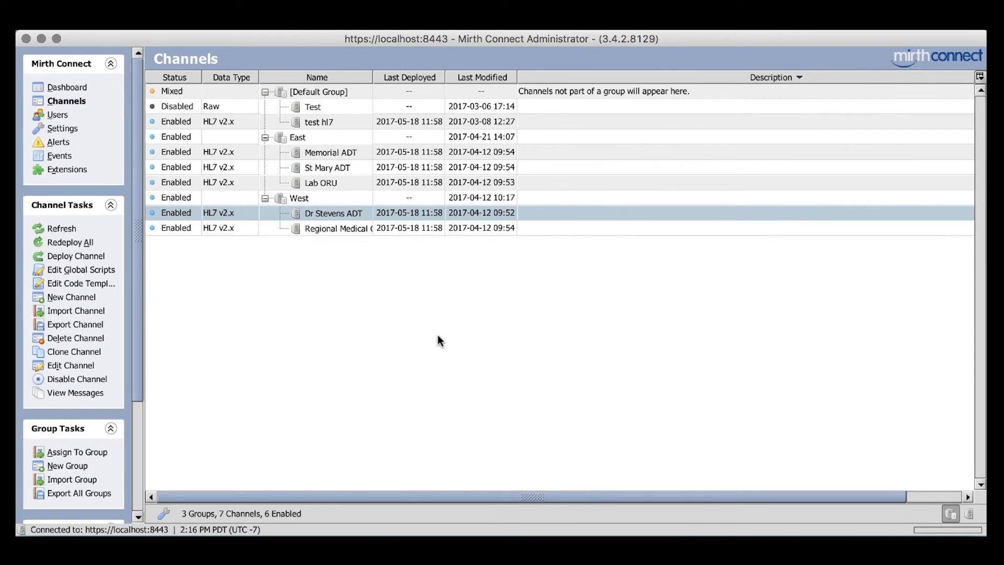
Drag the St Mary ADT channel from East into the West group.
click(296, 137)
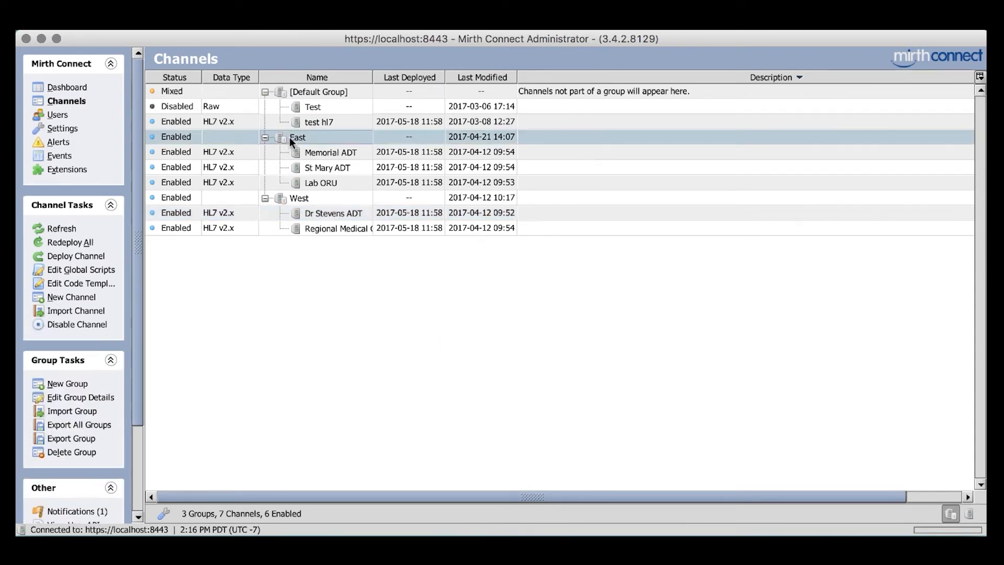
right_click(296, 139)
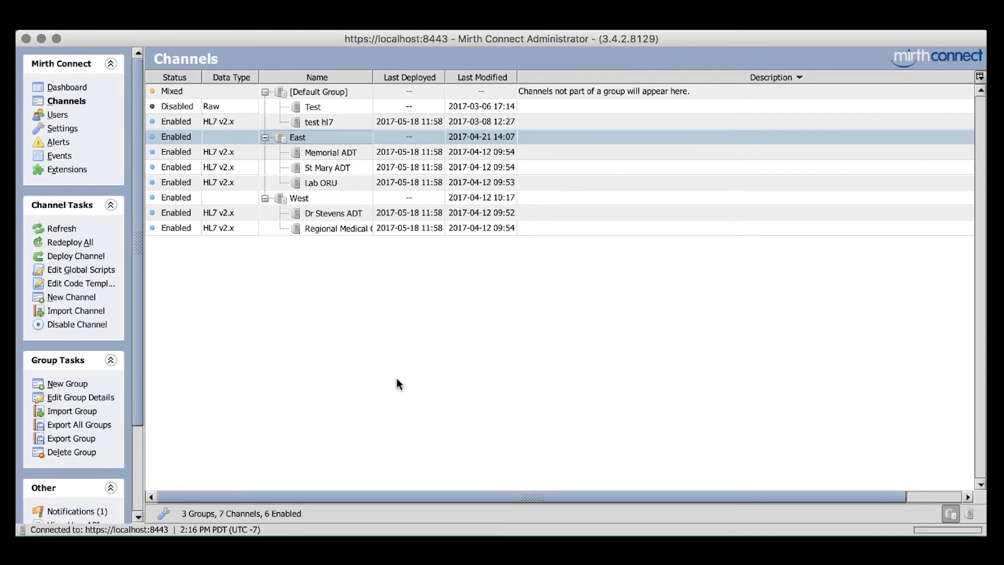
mouse_move(330, 173)
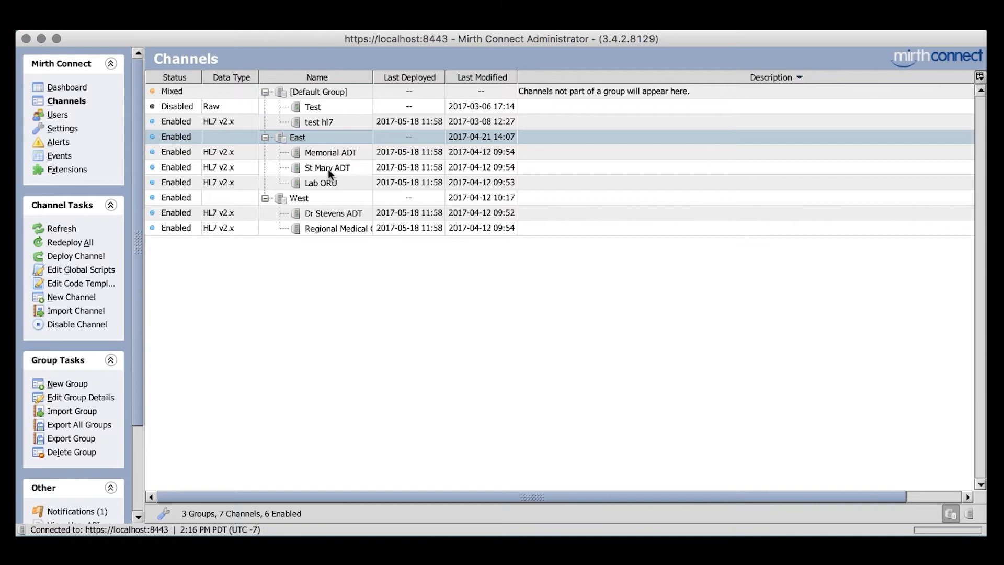
click(327, 168)
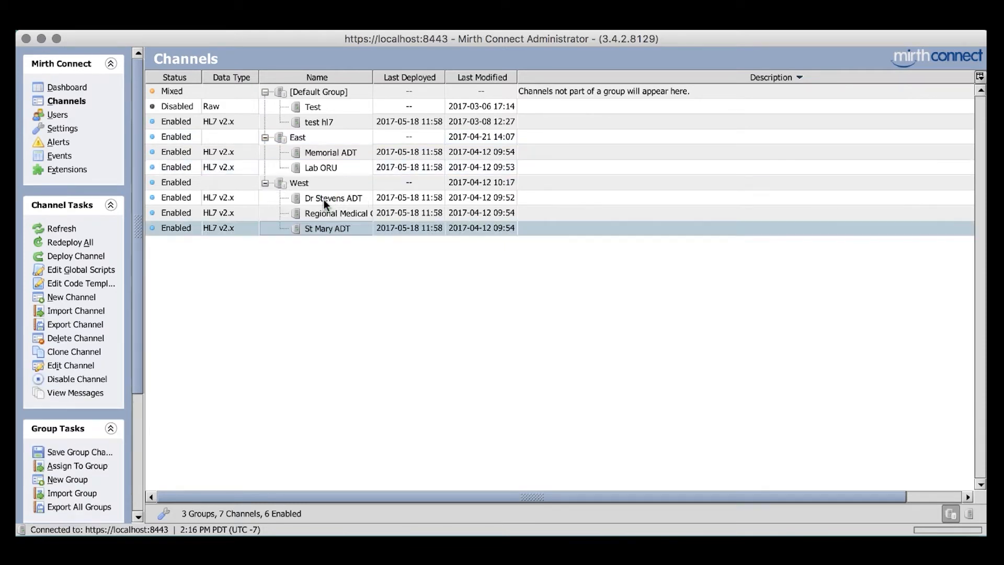
mouse_move(429, 377)
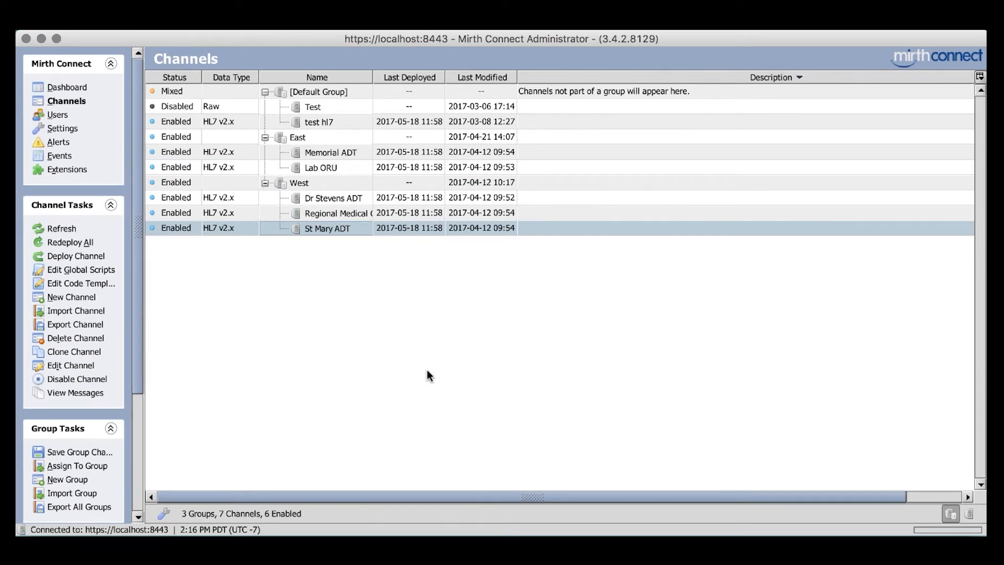
mouse_move(426, 357)
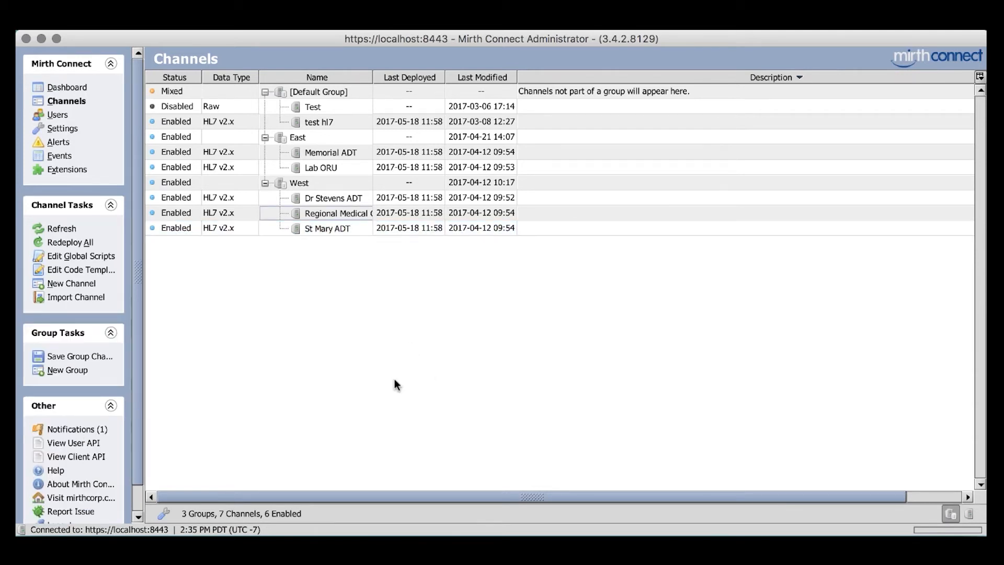
mouse_move(278, 387)
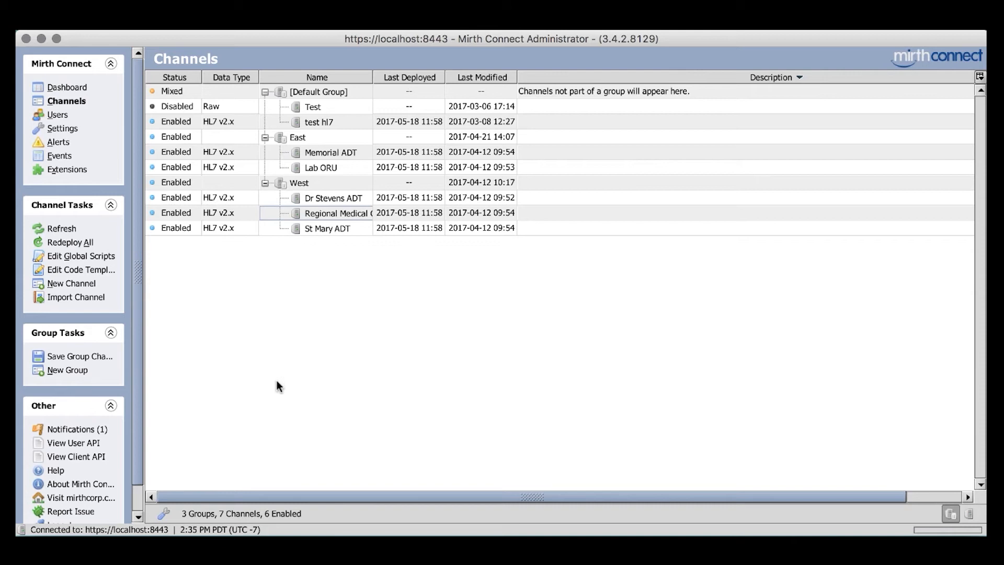
mouse_move(67, 372)
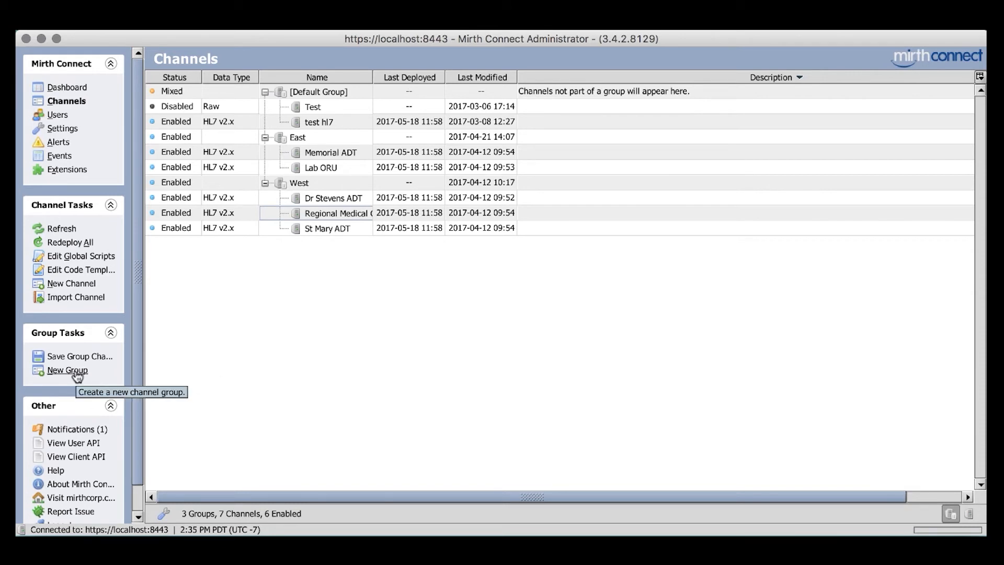
Create the empty channel group 'Group 1' and open Dr Stevens ADT for editing.
click(67, 370)
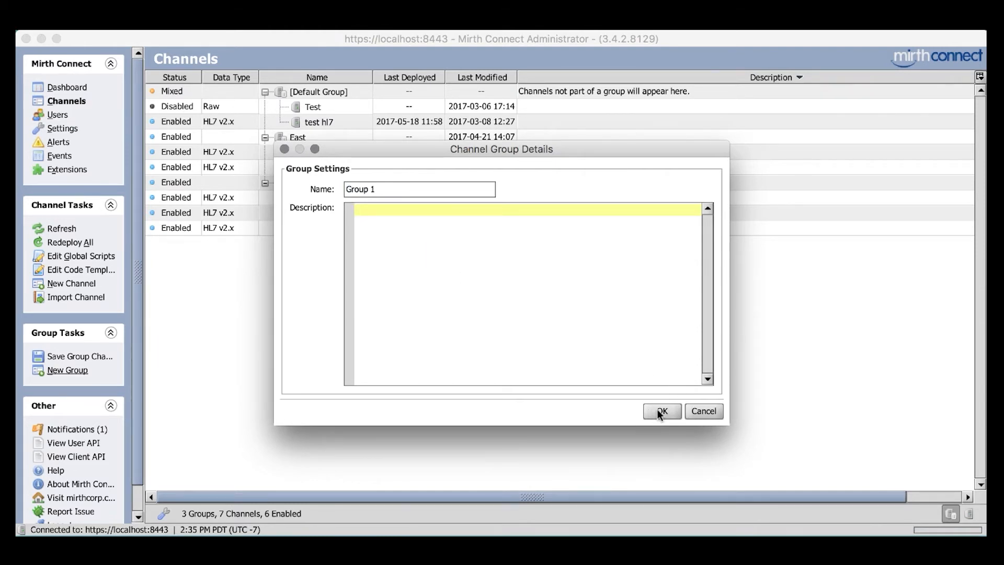
click(663, 411)
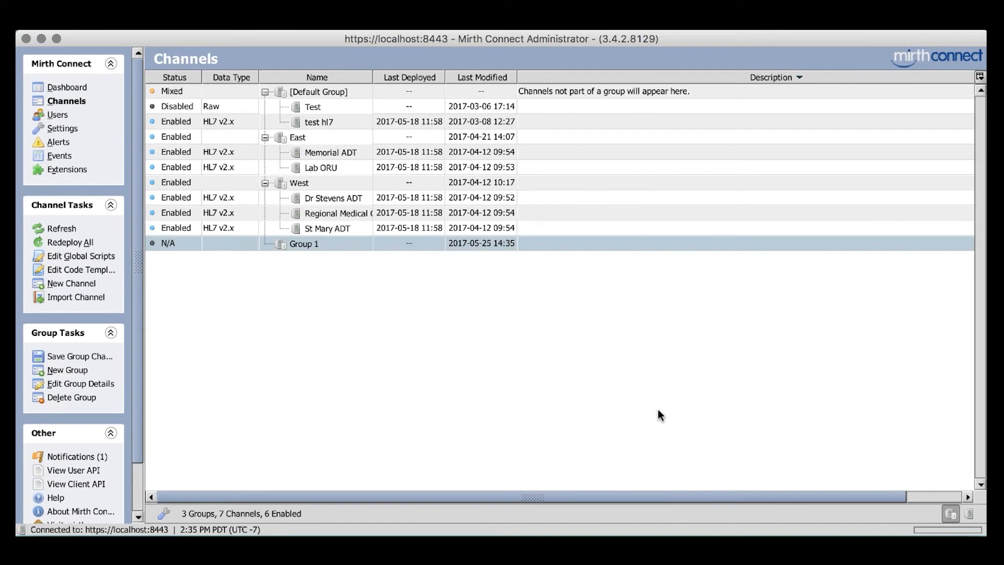
mouse_move(248, 219)
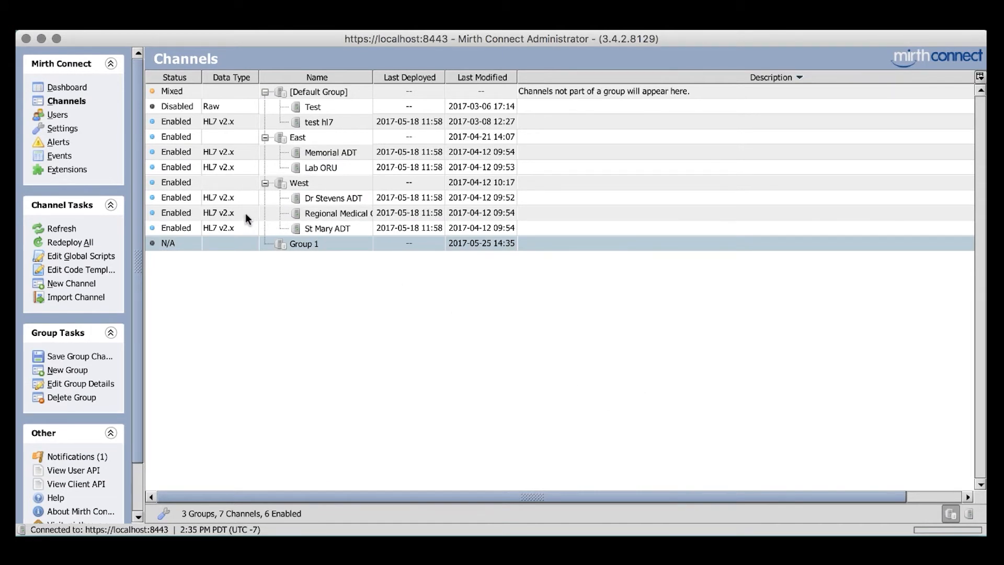
click(337, 213)
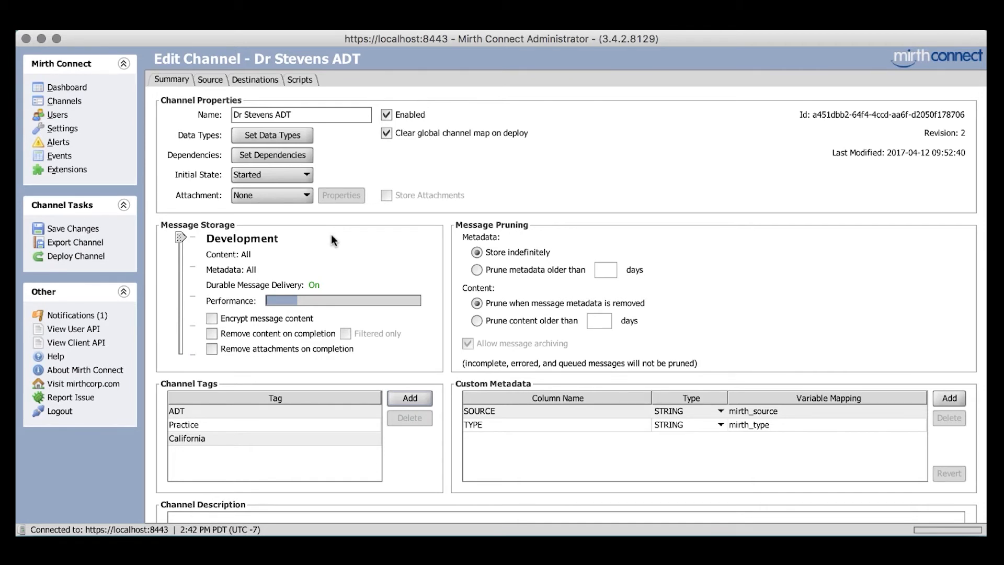
Bring up the Add Tag prompt with New York for Dr Stevens ADT.
click(308, 115)
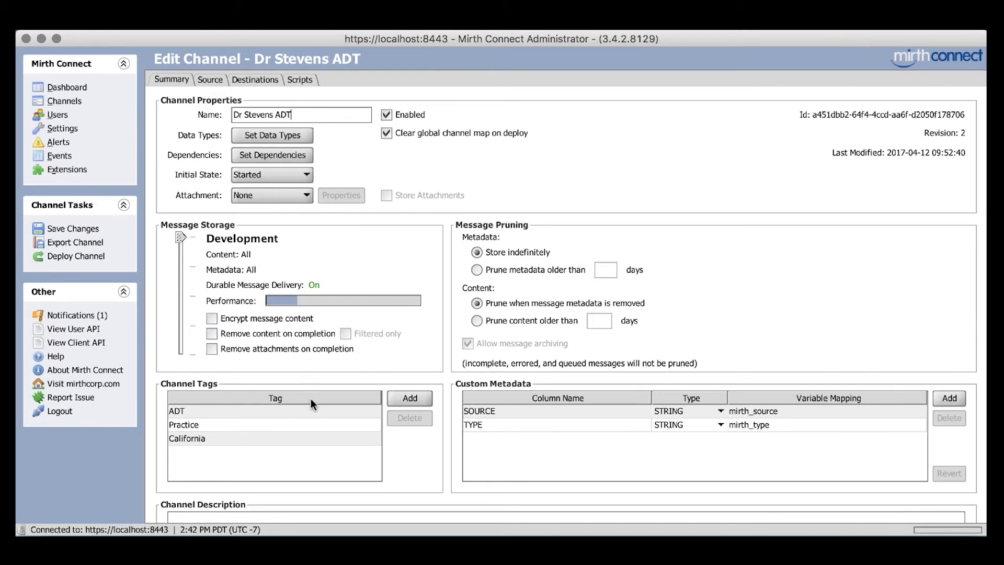
click(410, 398)
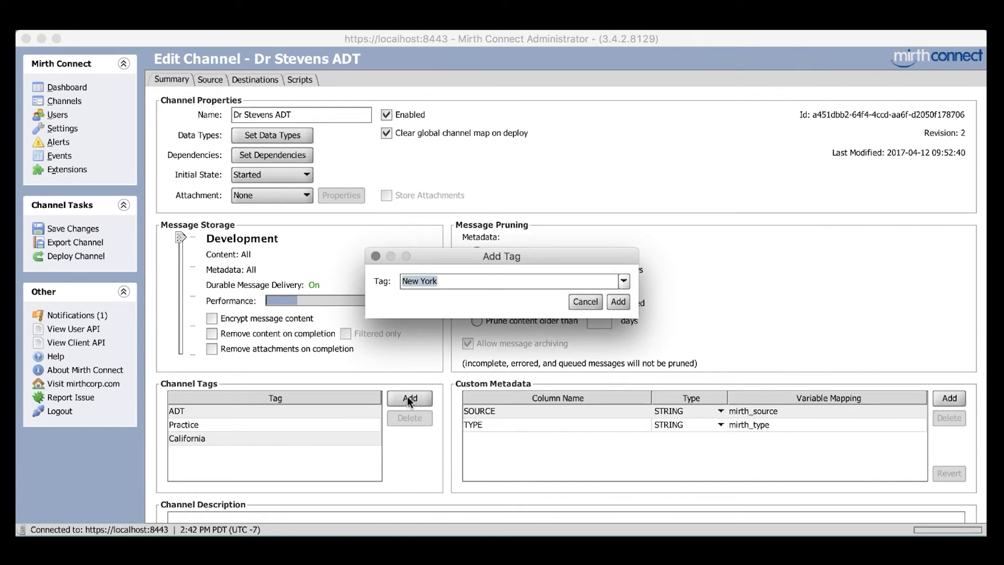
mouse_move(290, 414)
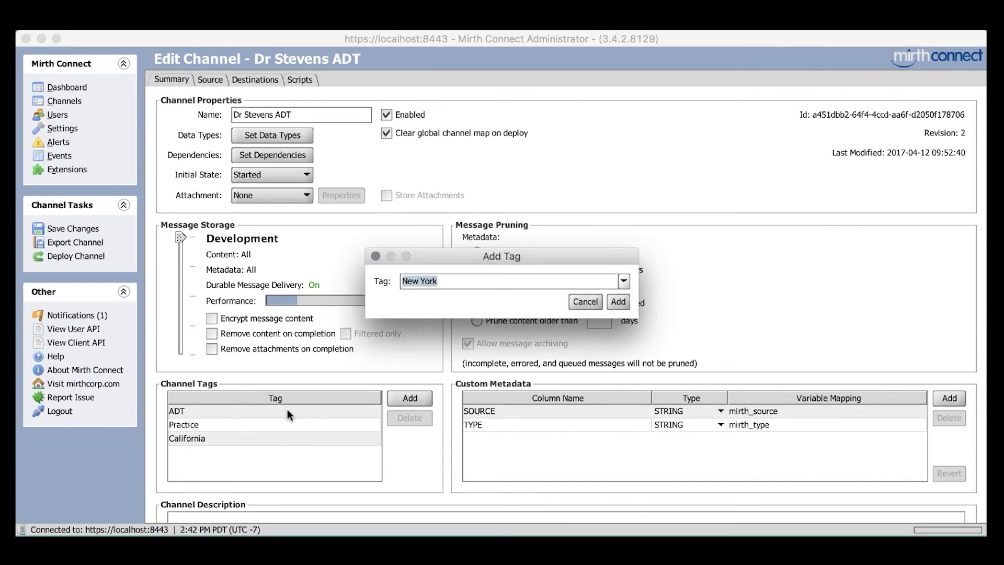
mouse_move(273, 414)
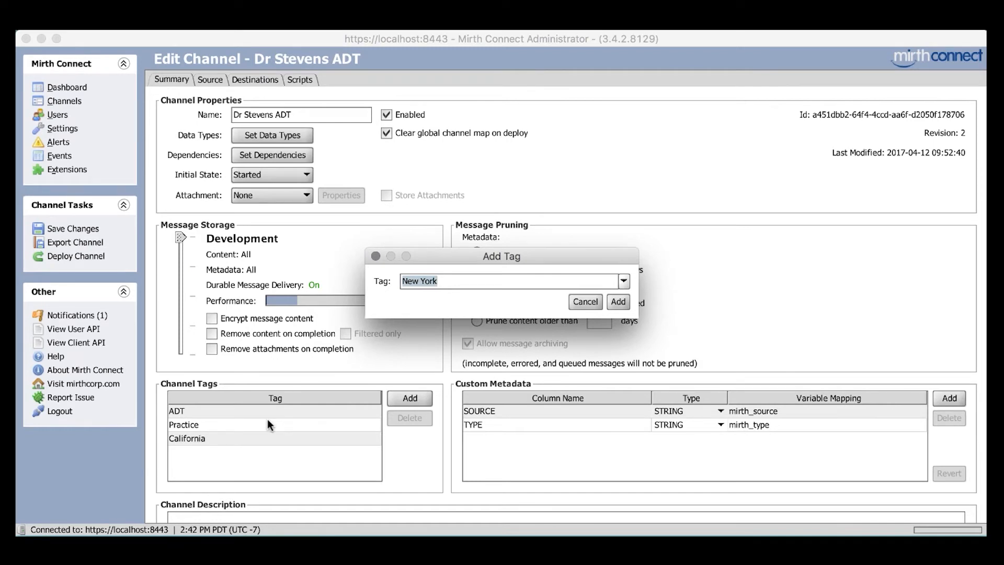
mouse_move(250, 446)
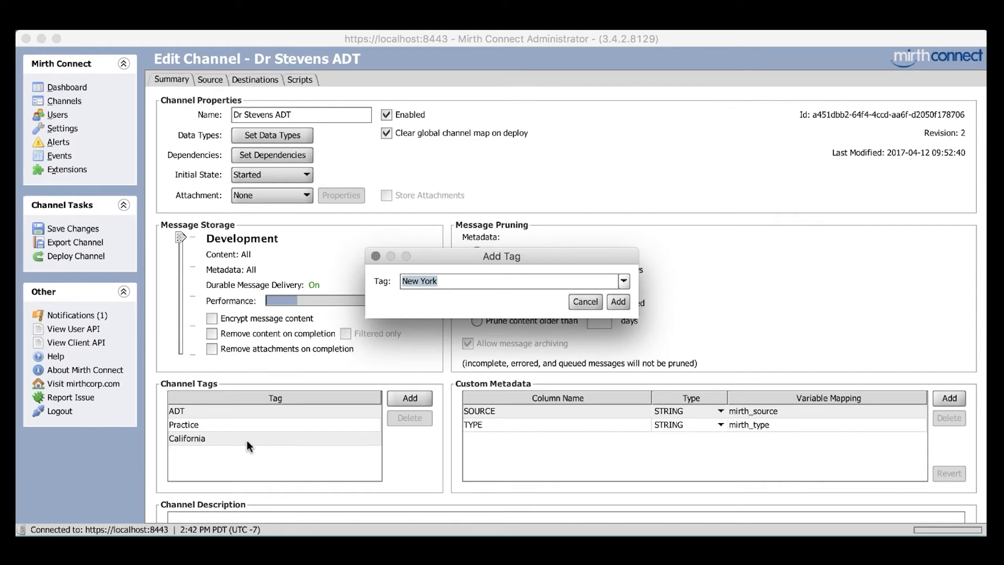
click(624, 282)
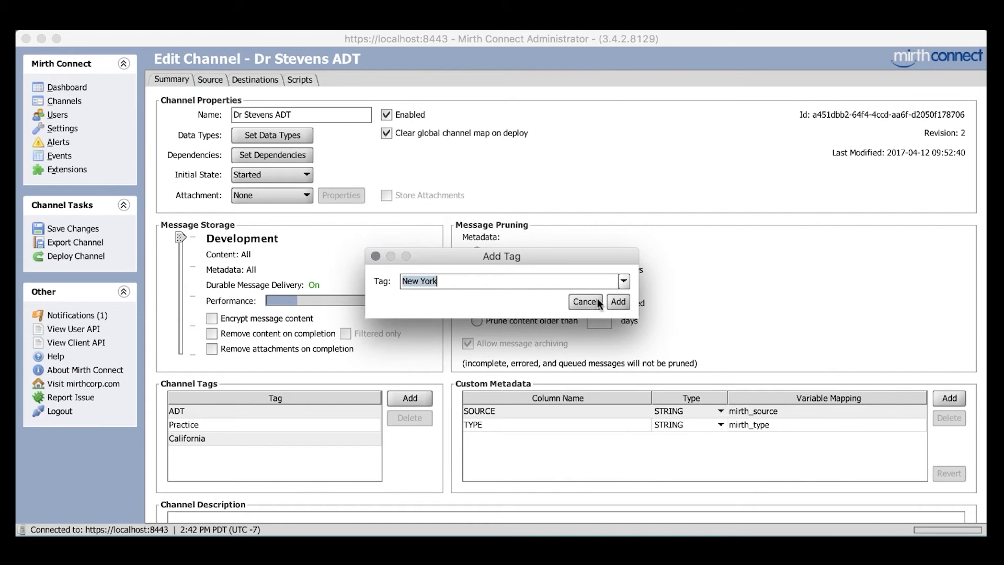
mouse_move(623, 286)
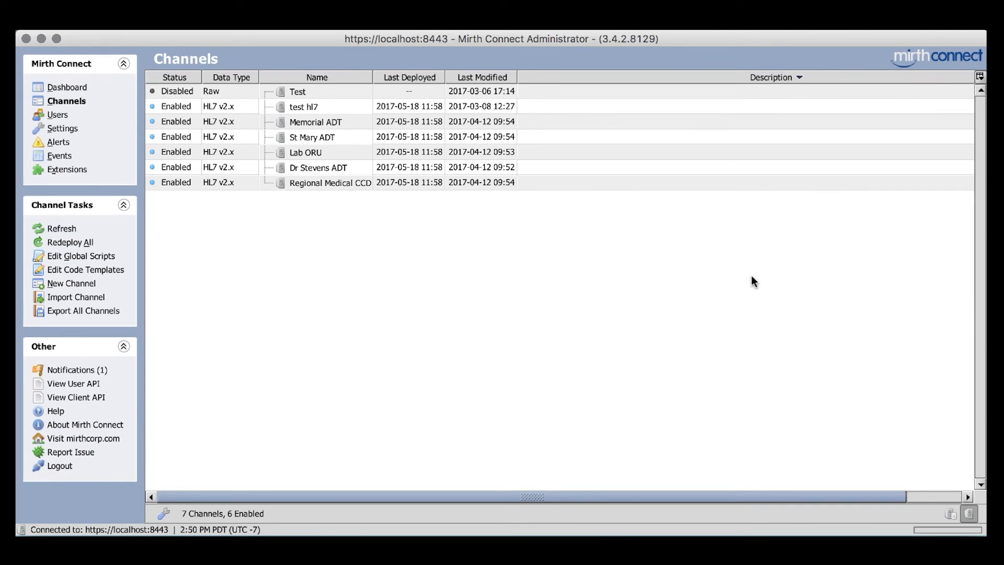
mouse_move(730, 267)
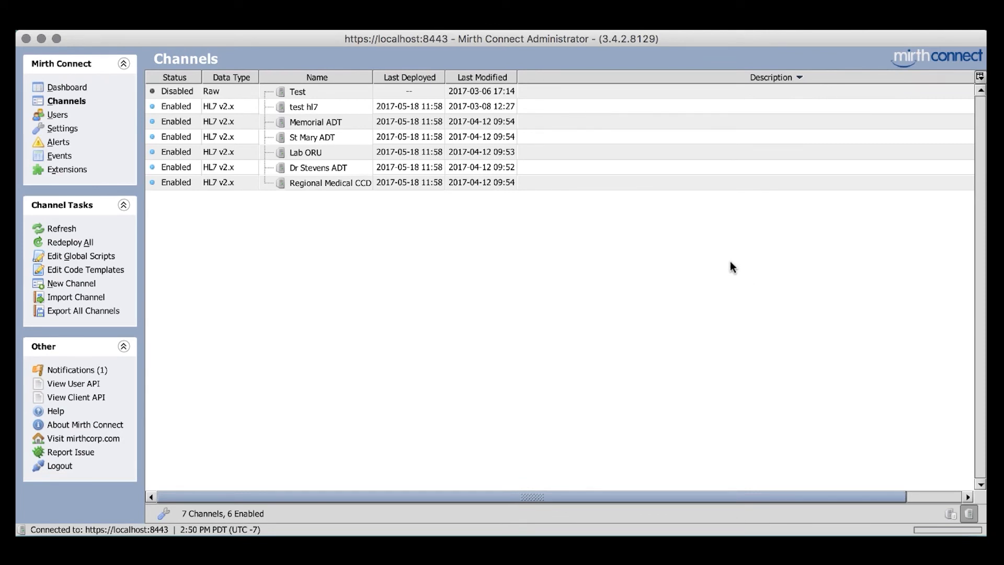
mouse_move(323, 424)
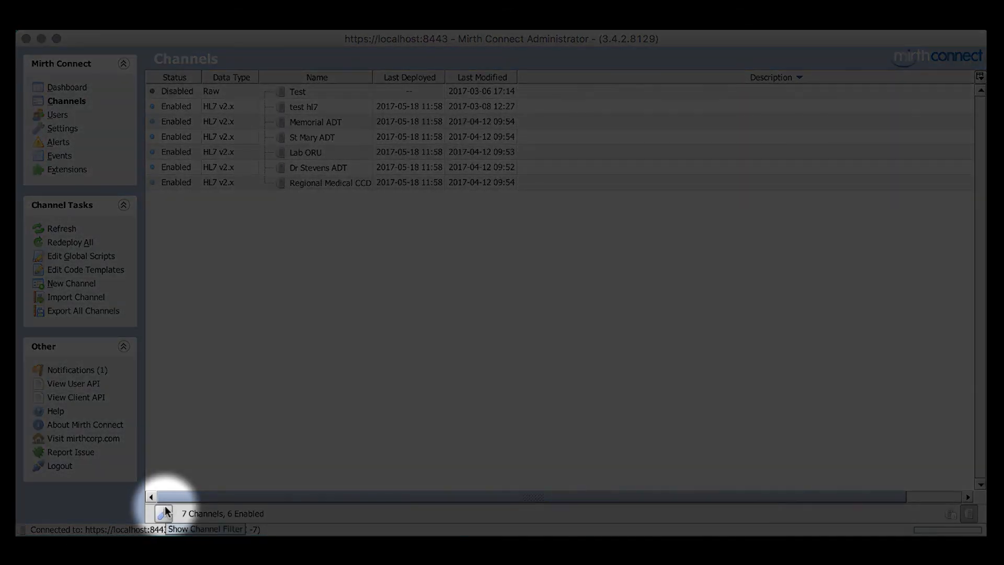
Enable the channel filter with all tags included, showing 5 of 7 channels.
click(163, 511)
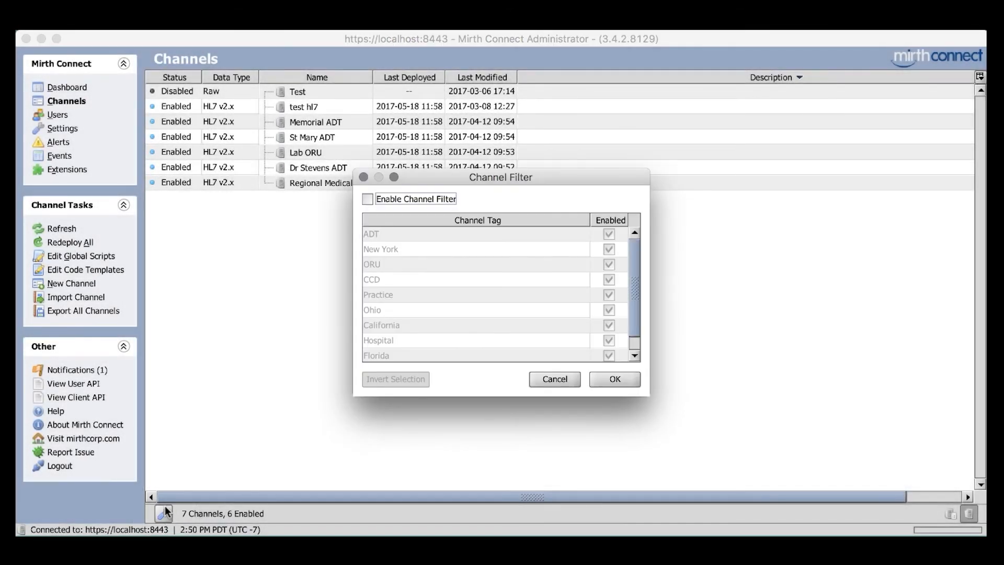
mouse_move(278, 388)
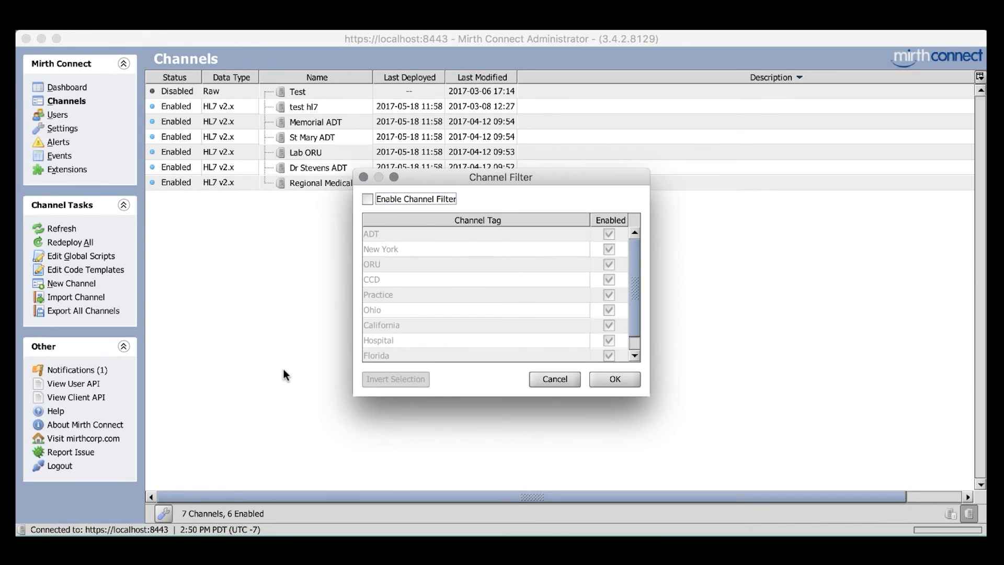
click(368, 199)
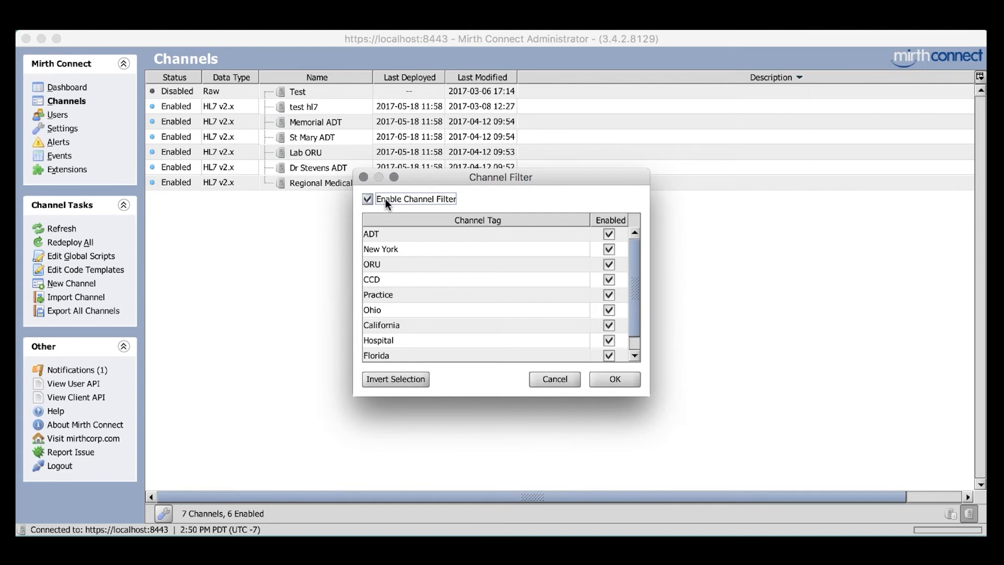
mouse_move(450, 360)
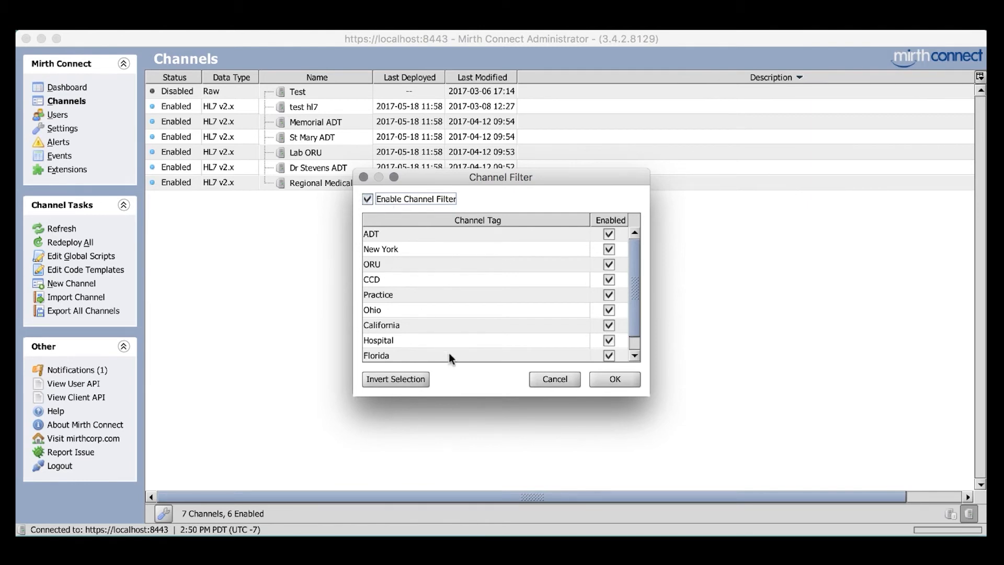
mouse_move(444, 337)
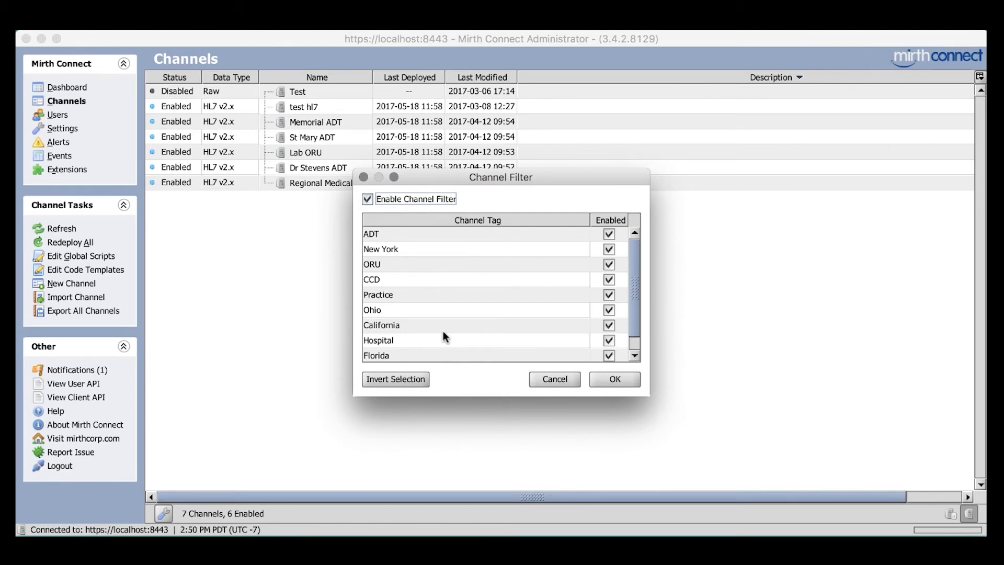
scroll(down, 3)
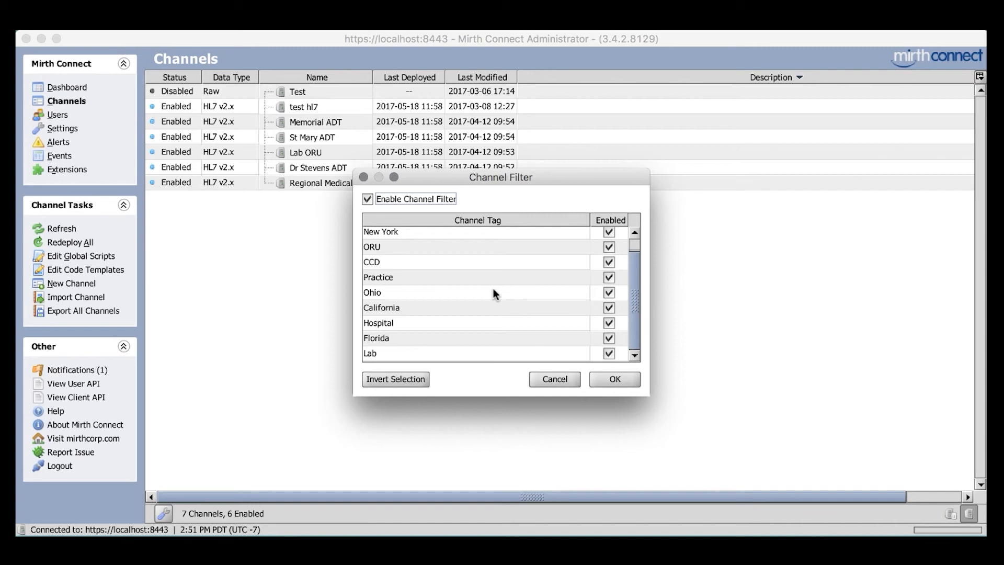
mouse_move(559, 327)
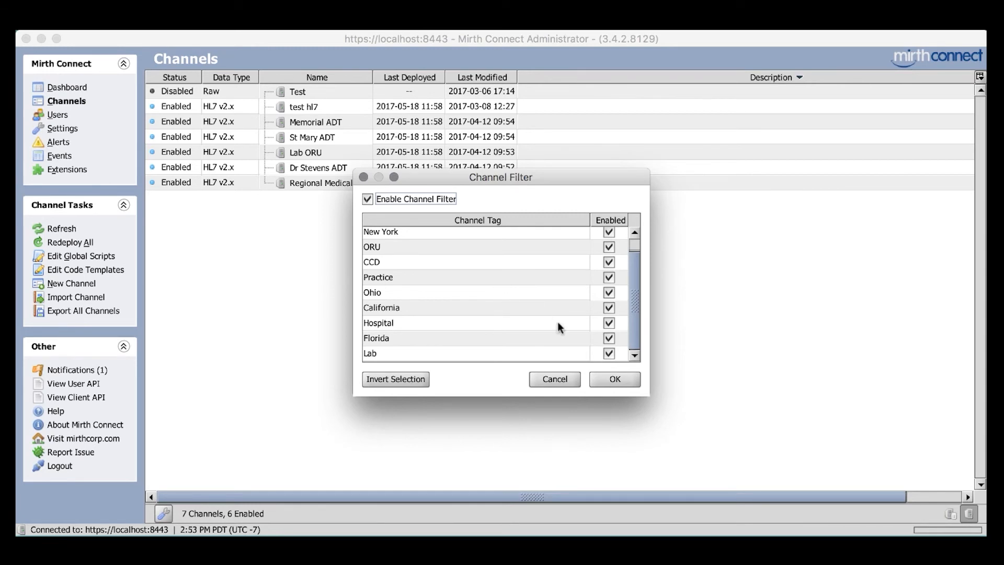
click(614, 380)
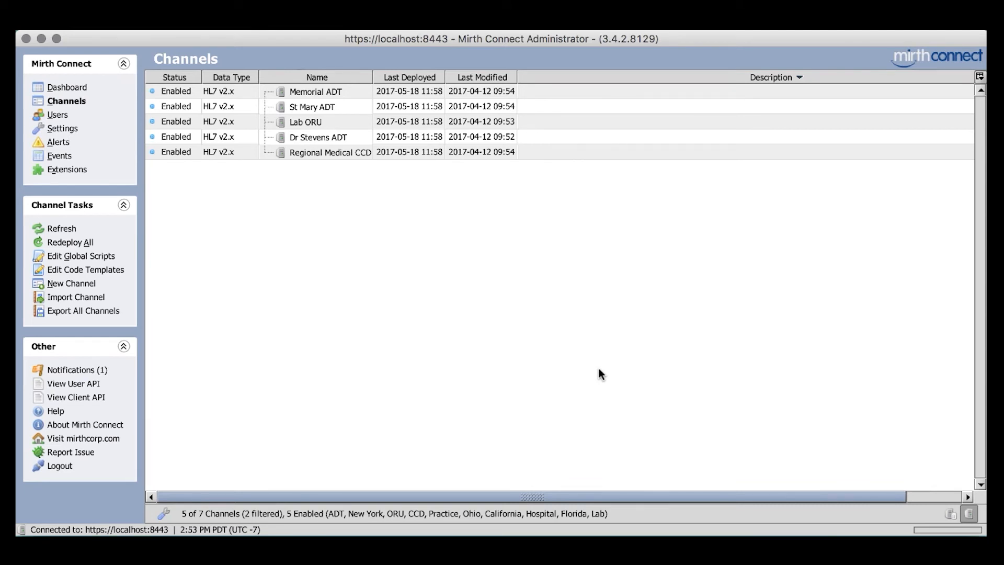
mouse_move(385, 481)
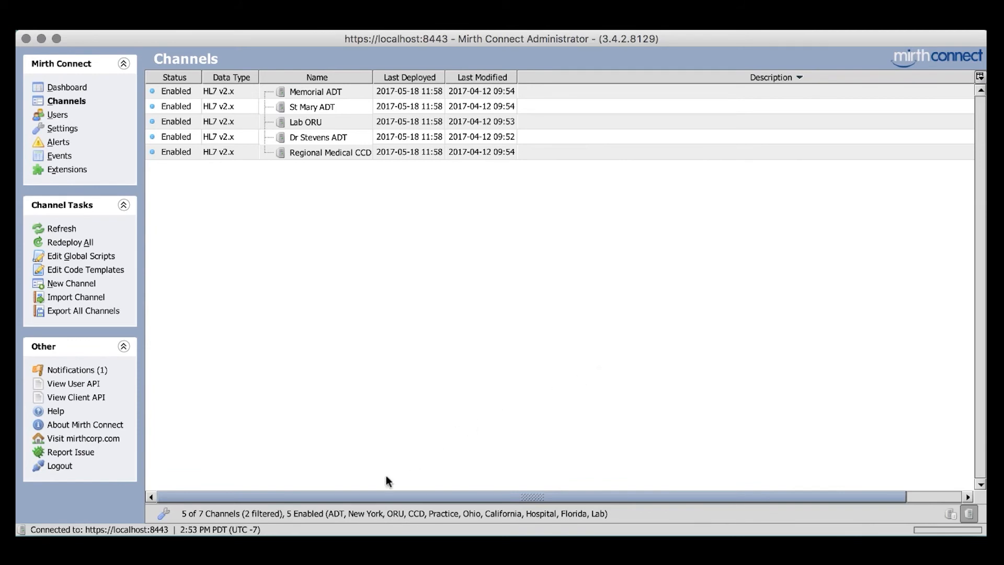
mouse_move(337, 526)
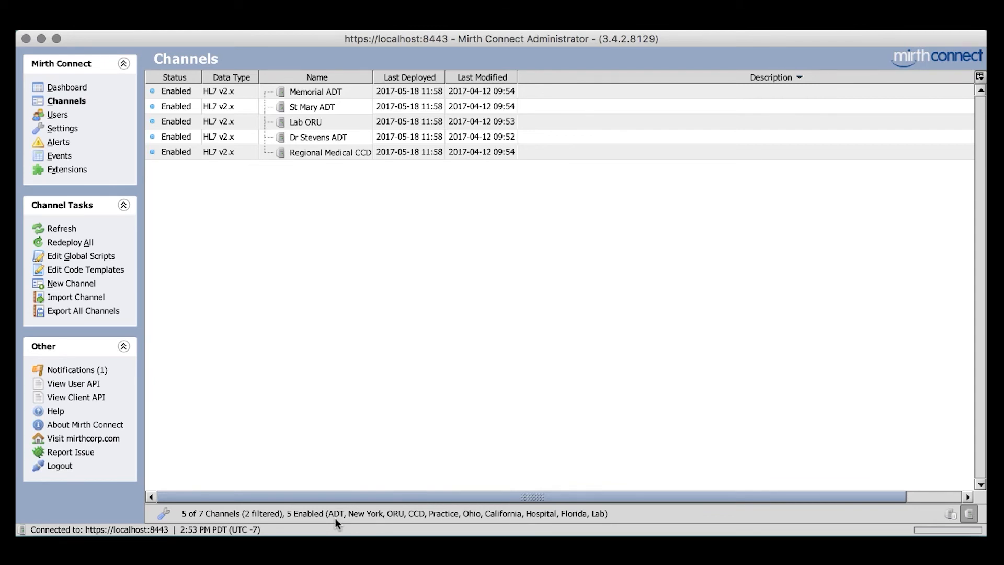
Restrict the channel filter to the ADT tag, listing Memorial, St Mary and Dr Stevens ADT.
click(163, 514)
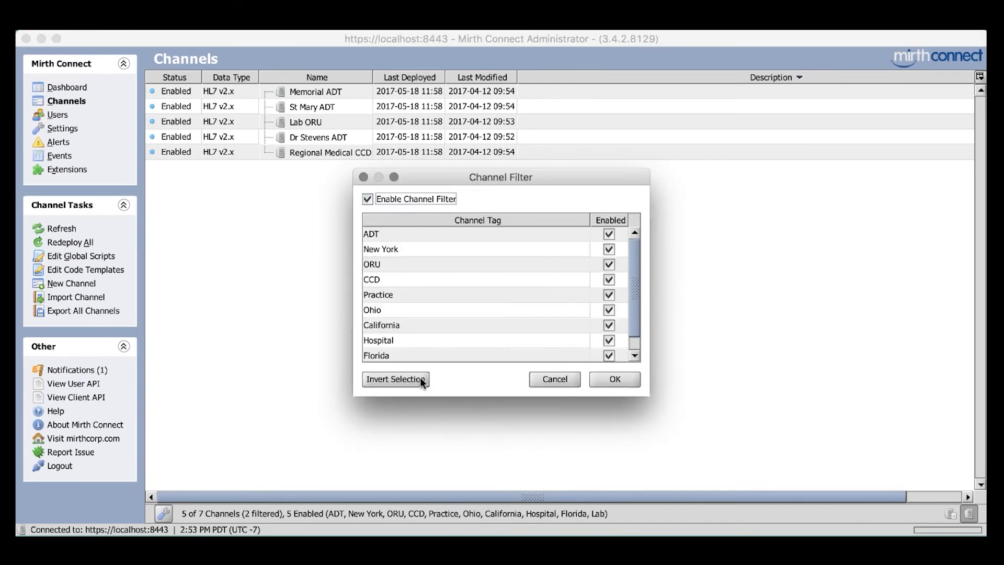
click(396, 379)
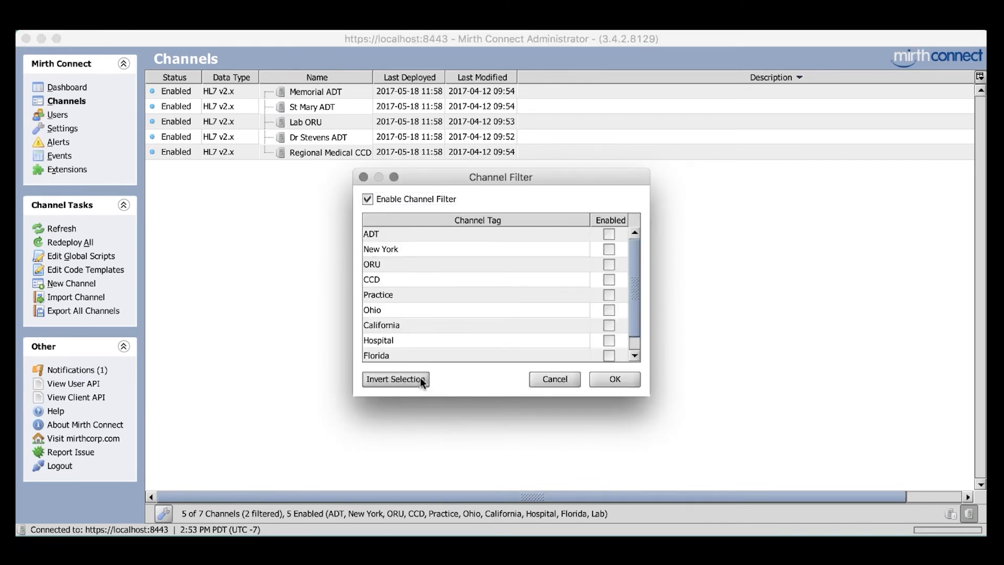
mouse_move(613, 256)
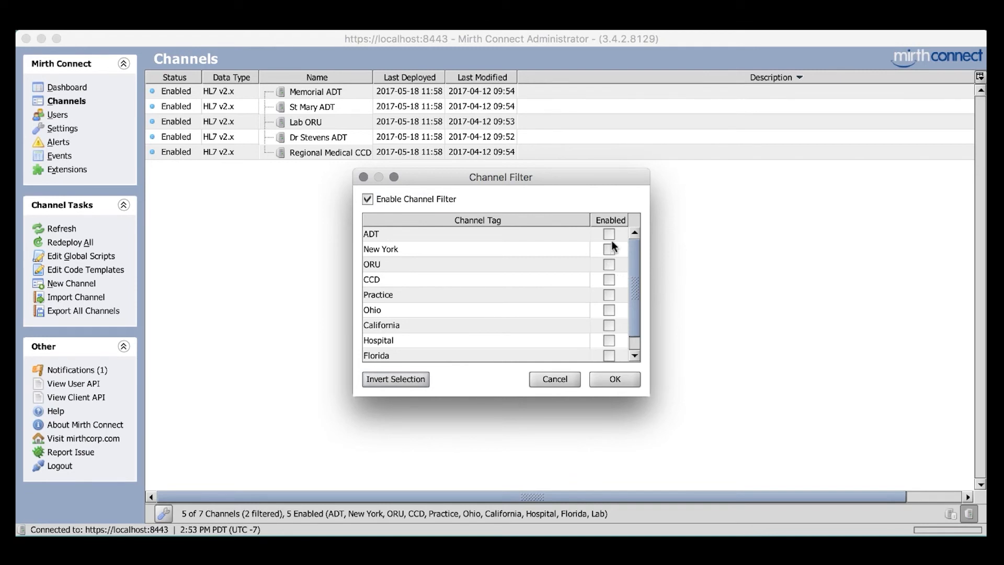
click(608, 236)
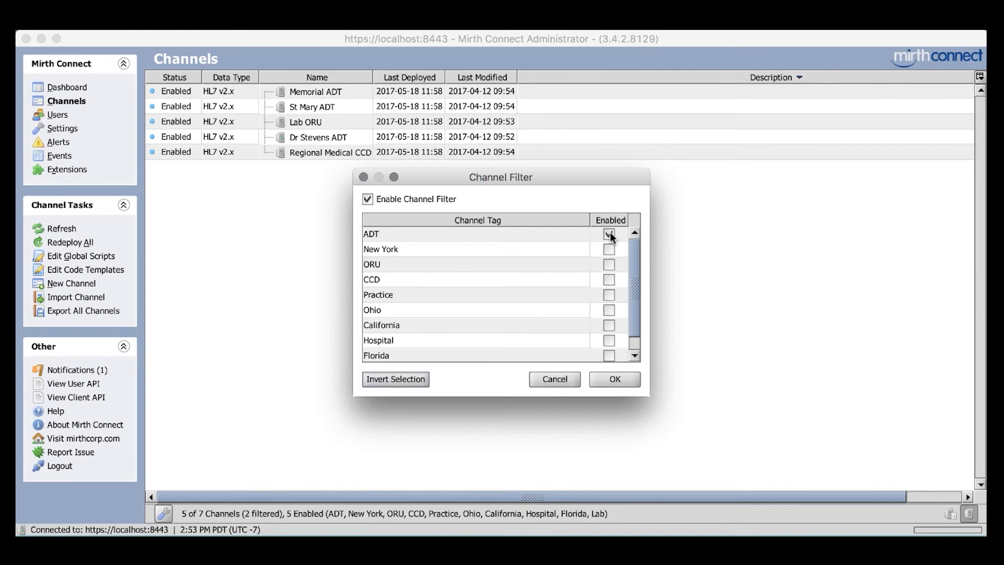
click(609, 235)
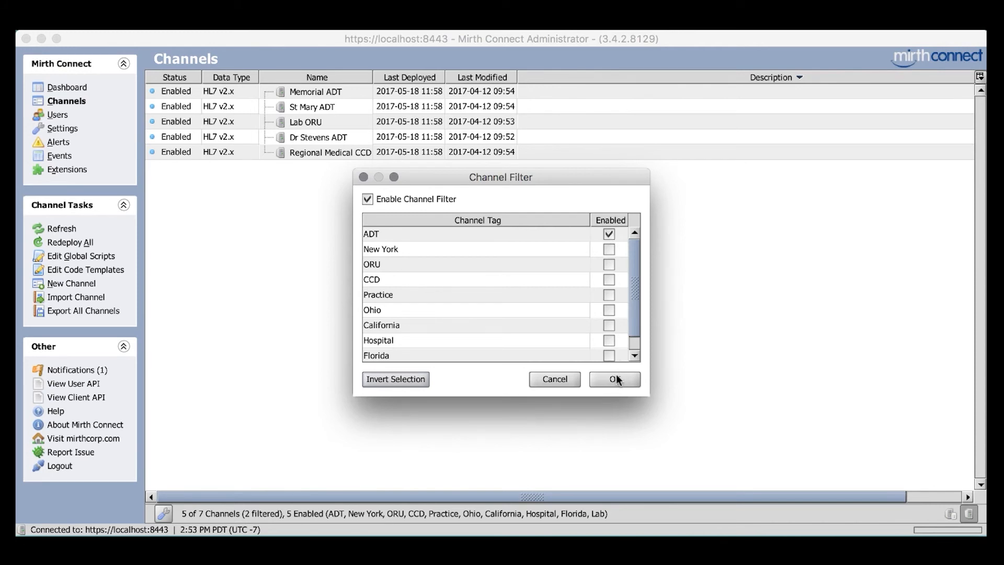
click(615, 379)
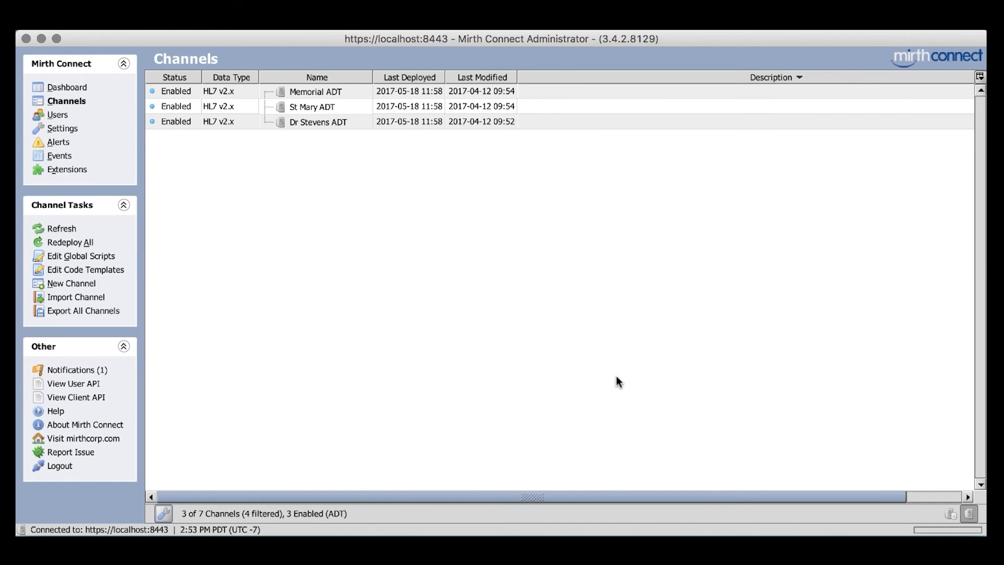
mouse_move(544, 268)
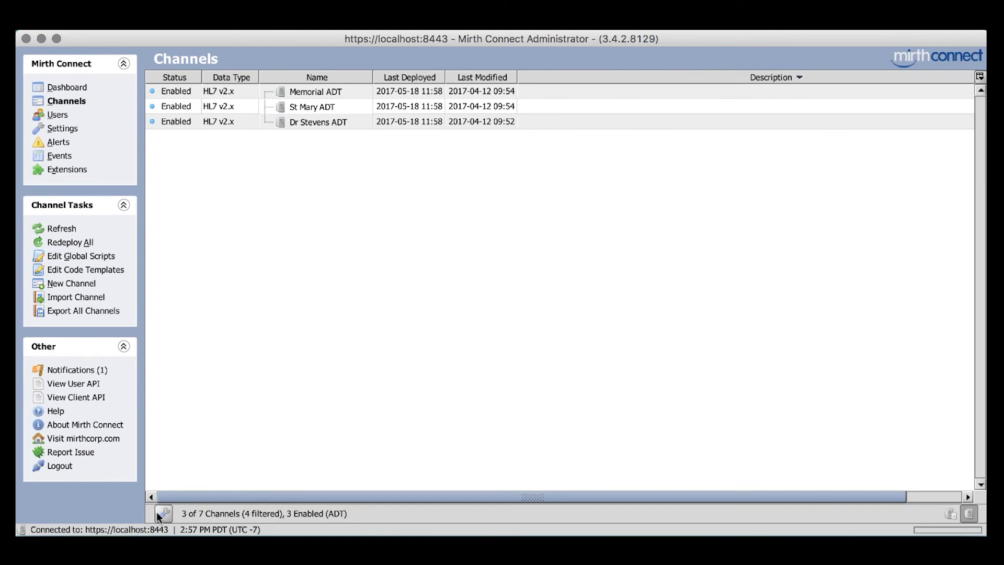
Add California to the ADT filter, listing 4 of 7 channels including Regional Medical CCD.
click(164, 513)
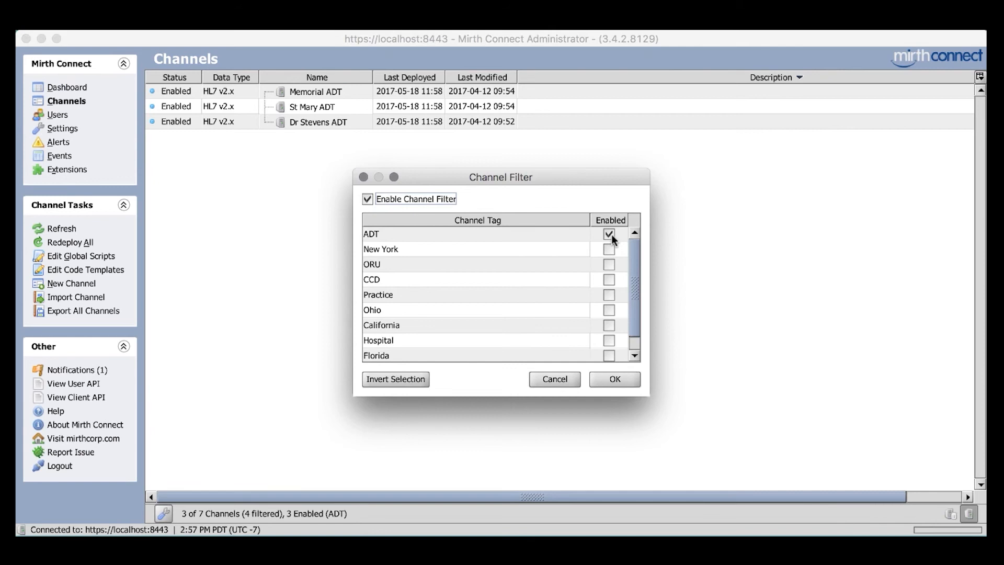
mouse_move(615, 328)
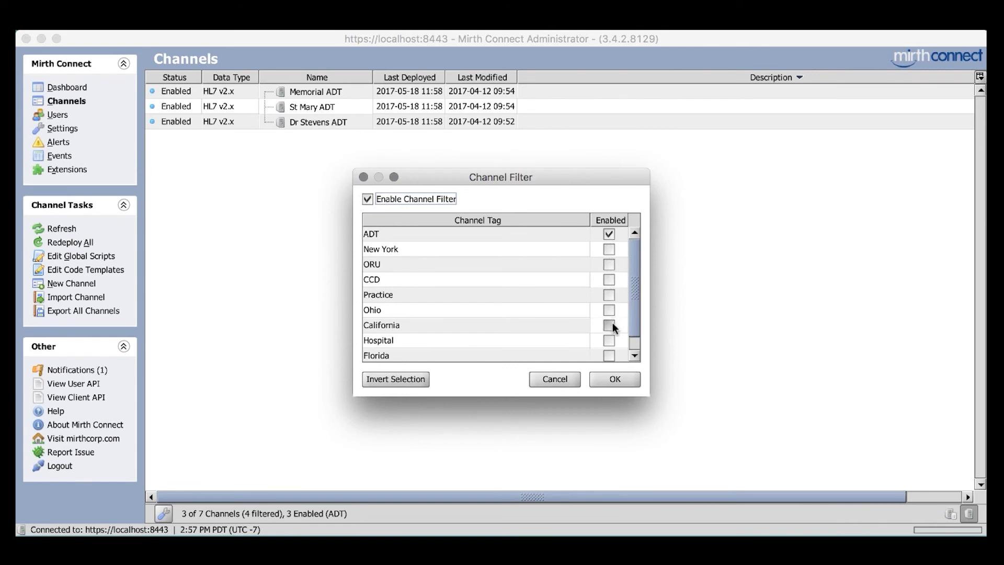
click(615, 379)
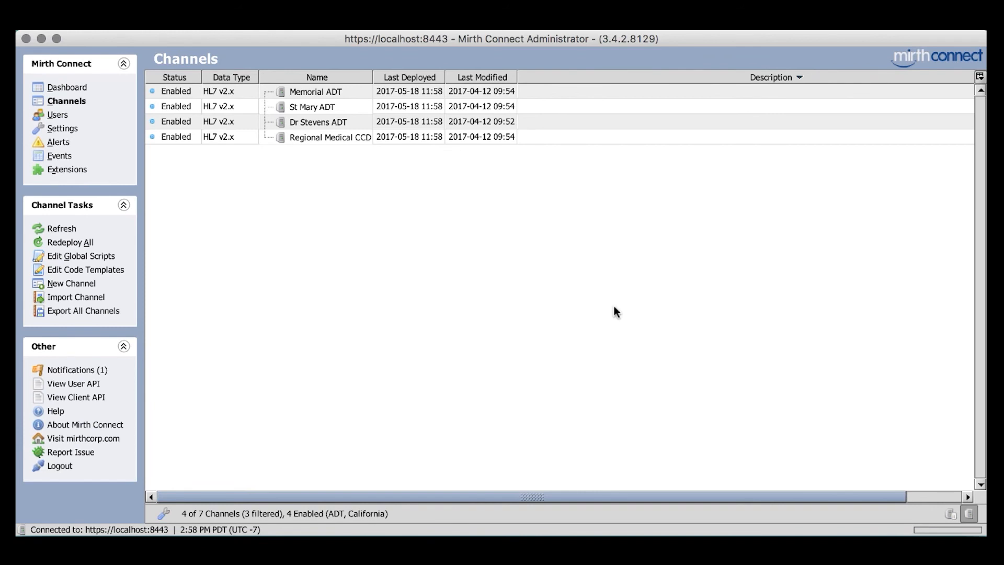
mouse_move(628, 282)
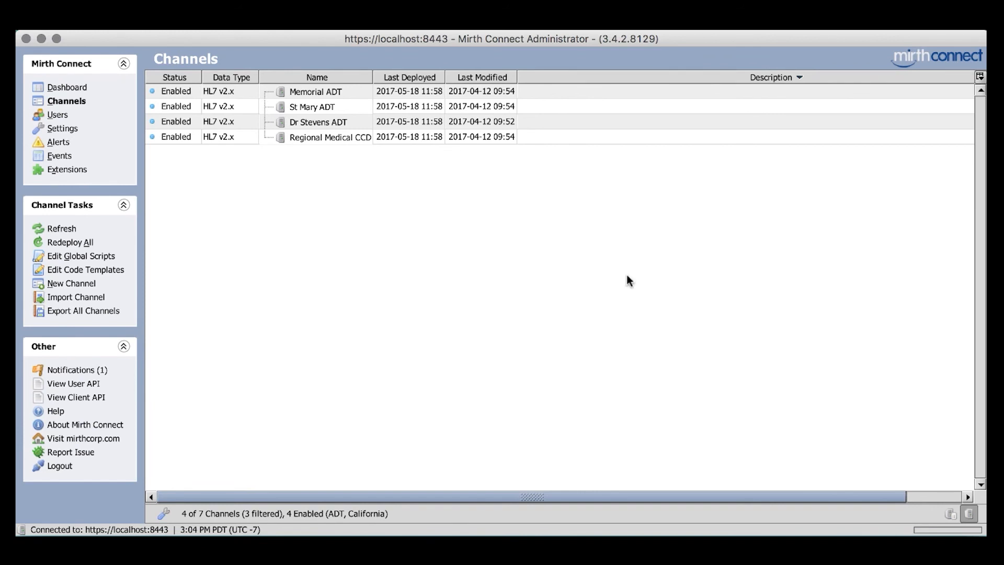
mouse_move(967, 525)
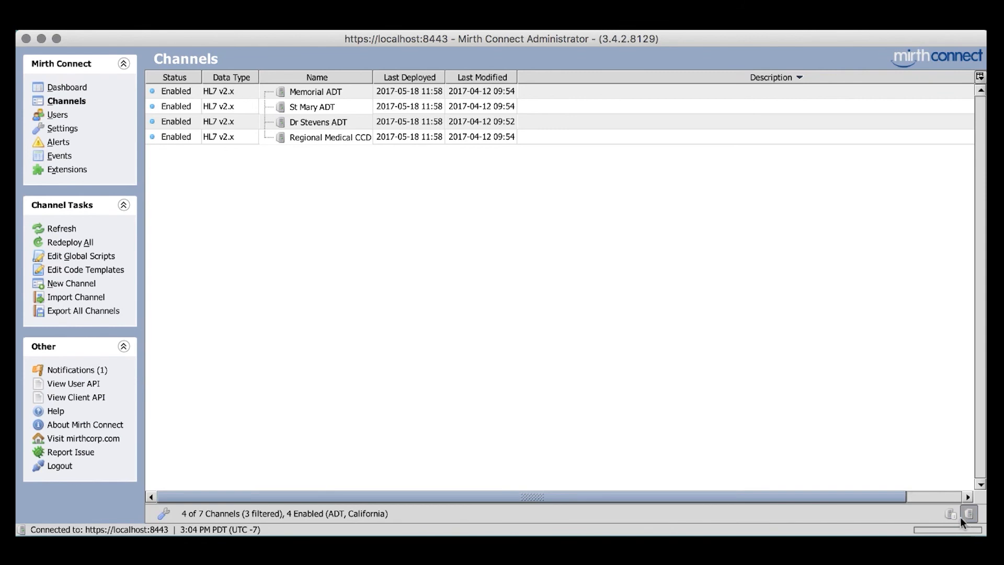